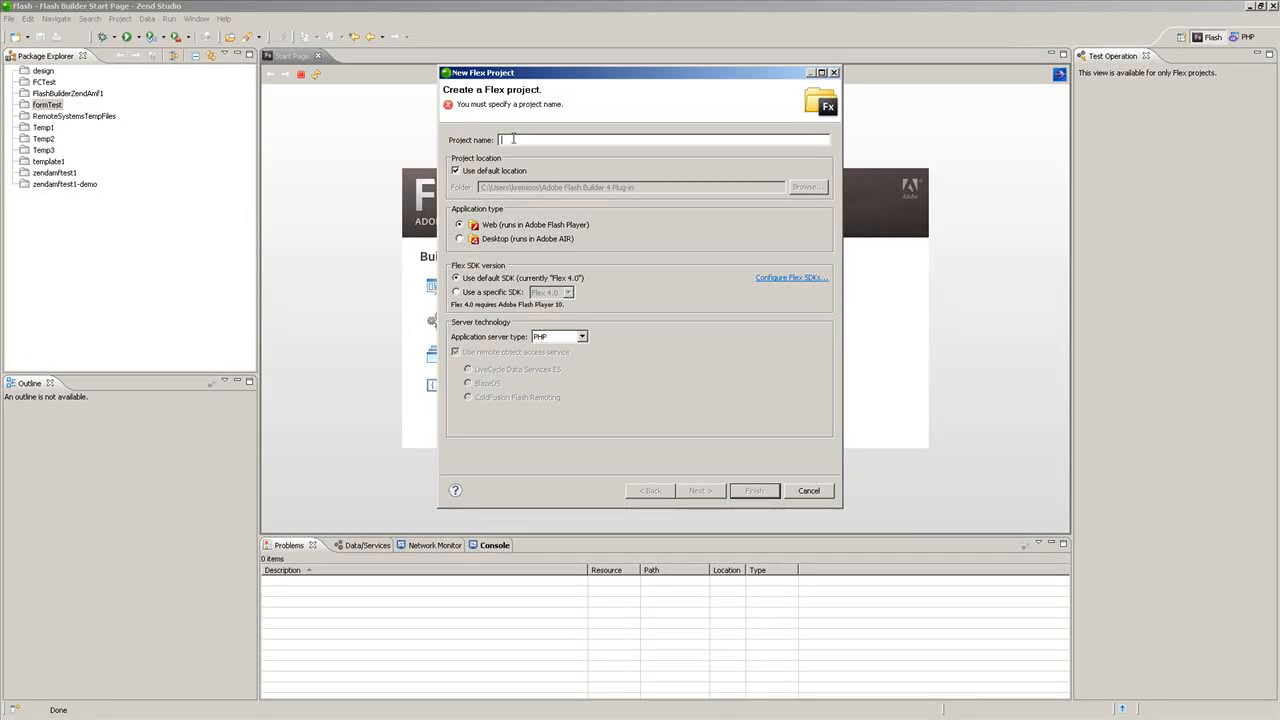
Step: Create Flex project FormTest2 with a PHP server, validating the web root configuration
{"action": "type", "text": "Form"}
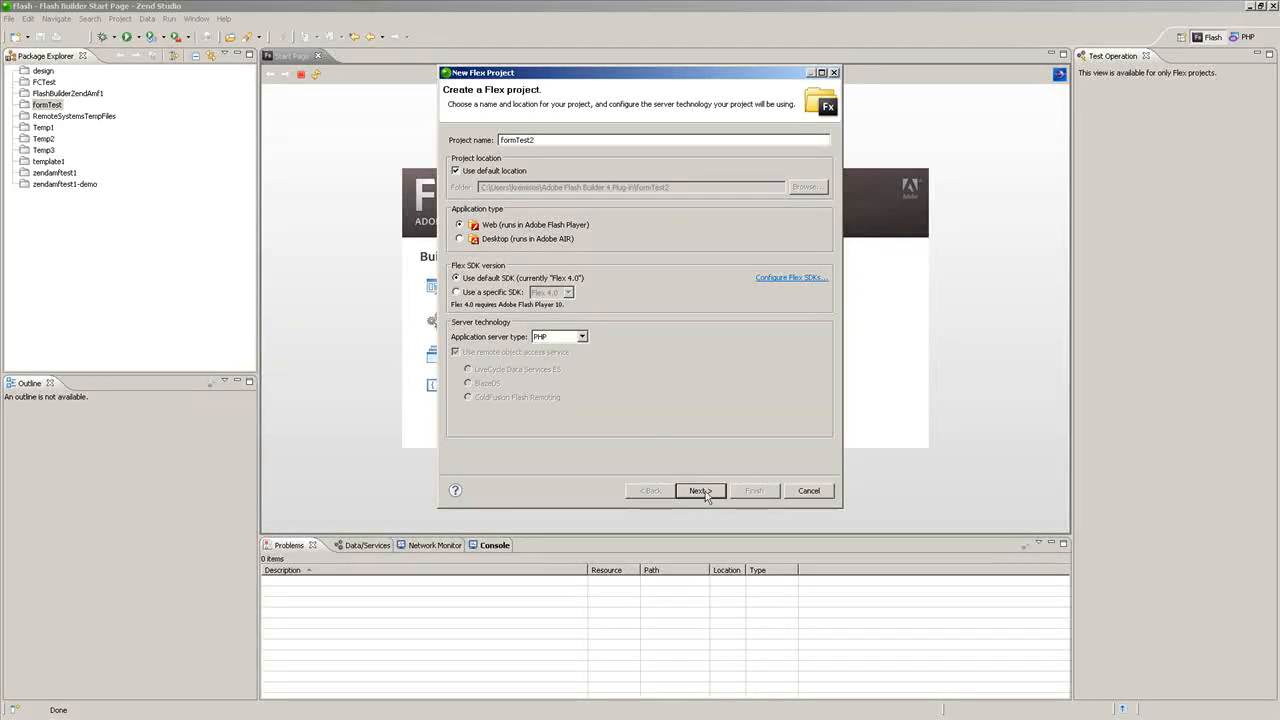
{"action": "left_click", "coordinate": [700, 490]}
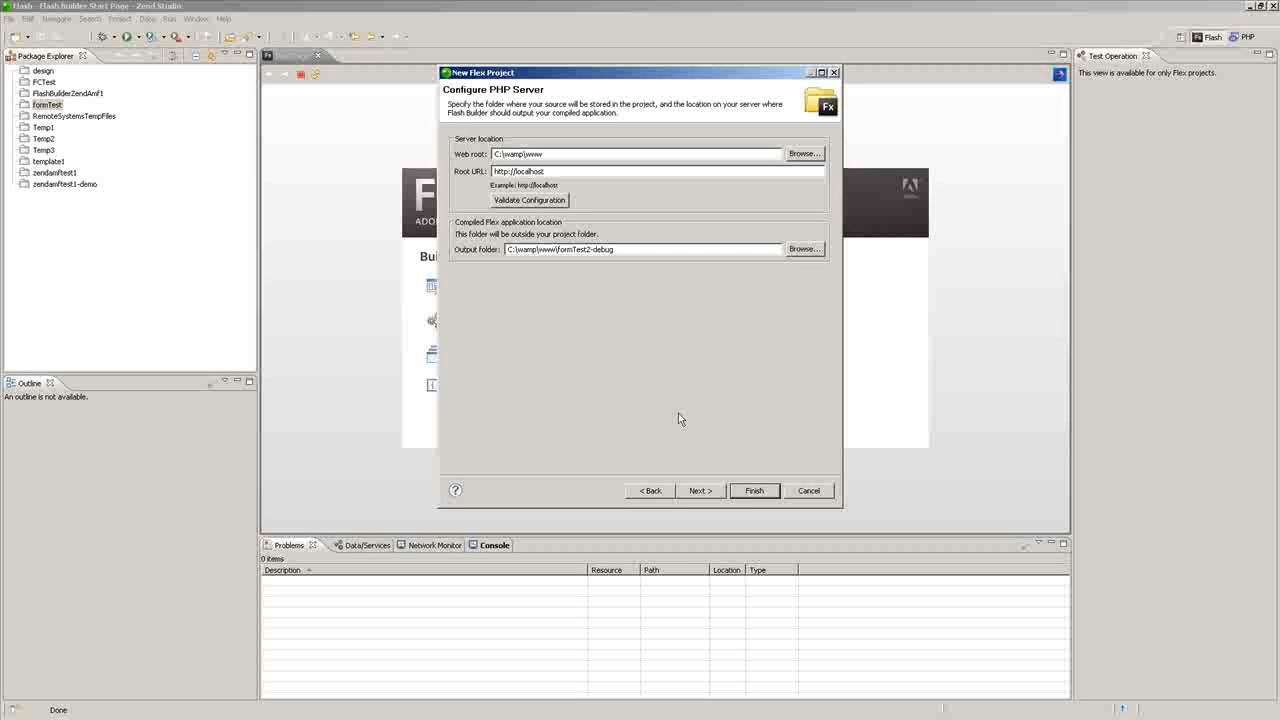
{"action": "left_click", "coordinate": [528, 200]}
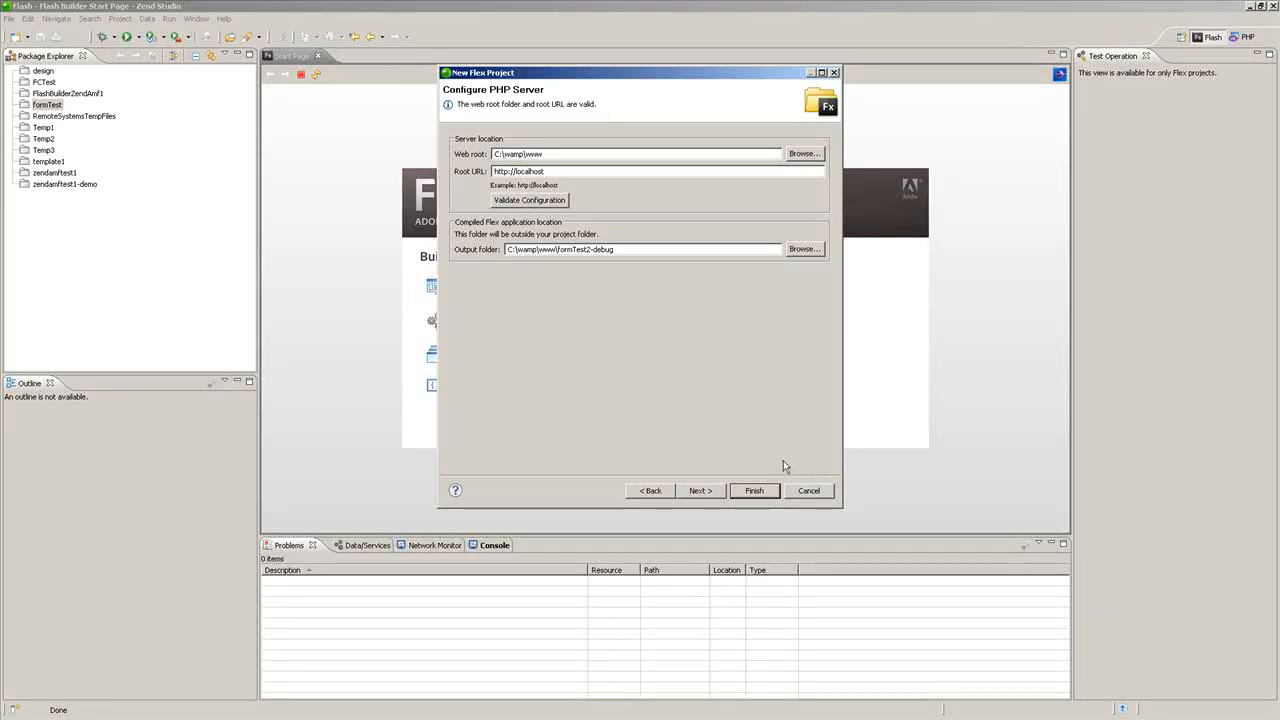
{"action": "left_click", "coordinate": [754, 490]}
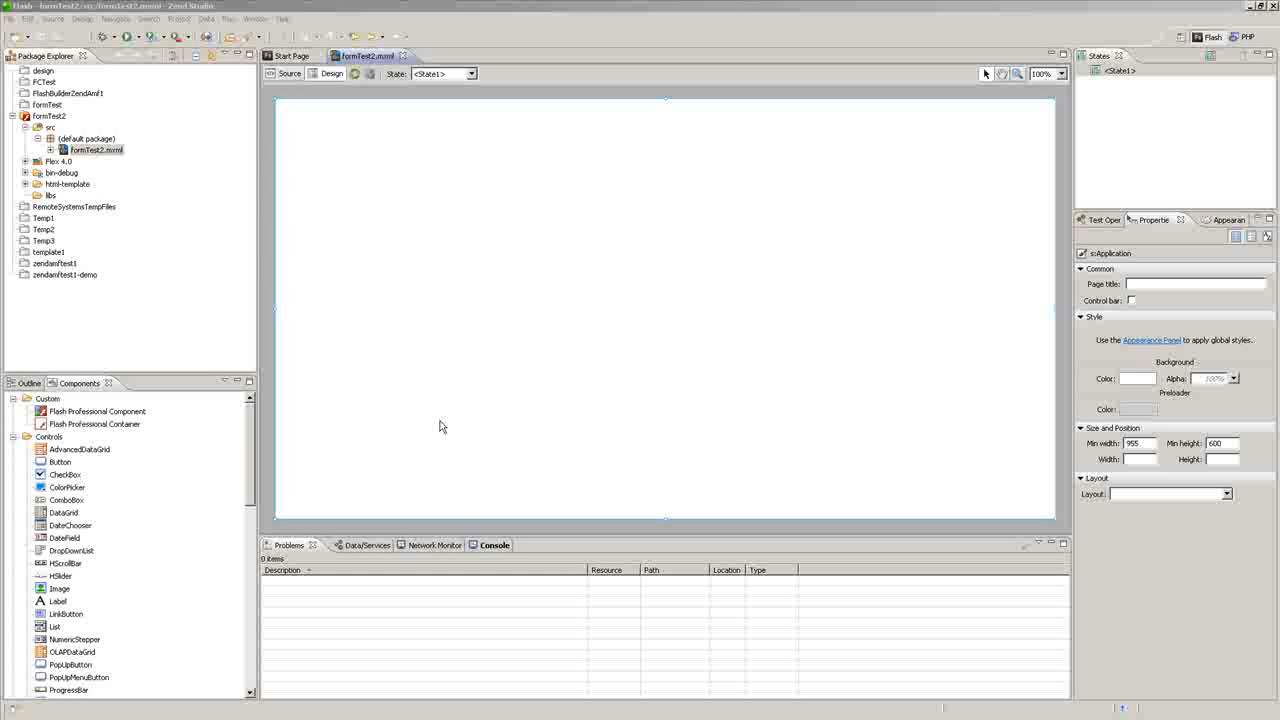
Step: Start a PHP data-service connection that generates a sample service from the database
{"action": "left_click", "coordinate": [344, 544]}
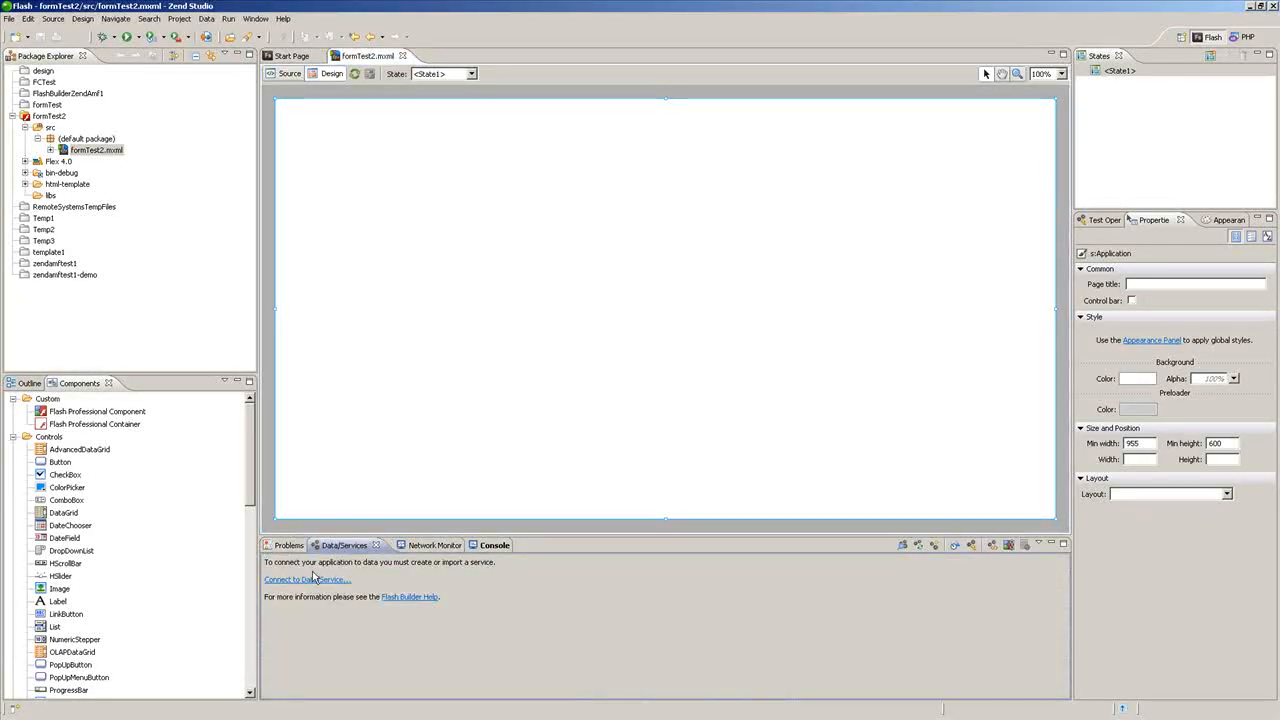
{"action": "left_click", "coordinate": [306, 580]}
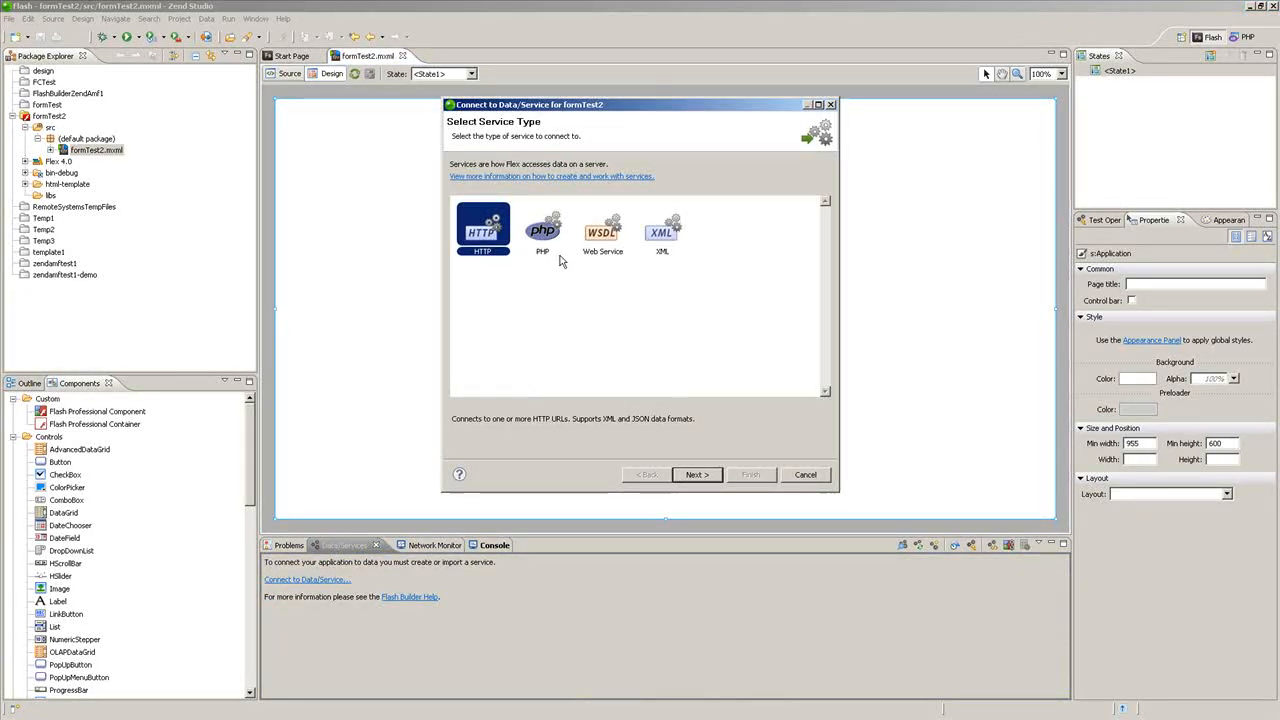
{"action": "left_click", "coordinate": [696, 474]}
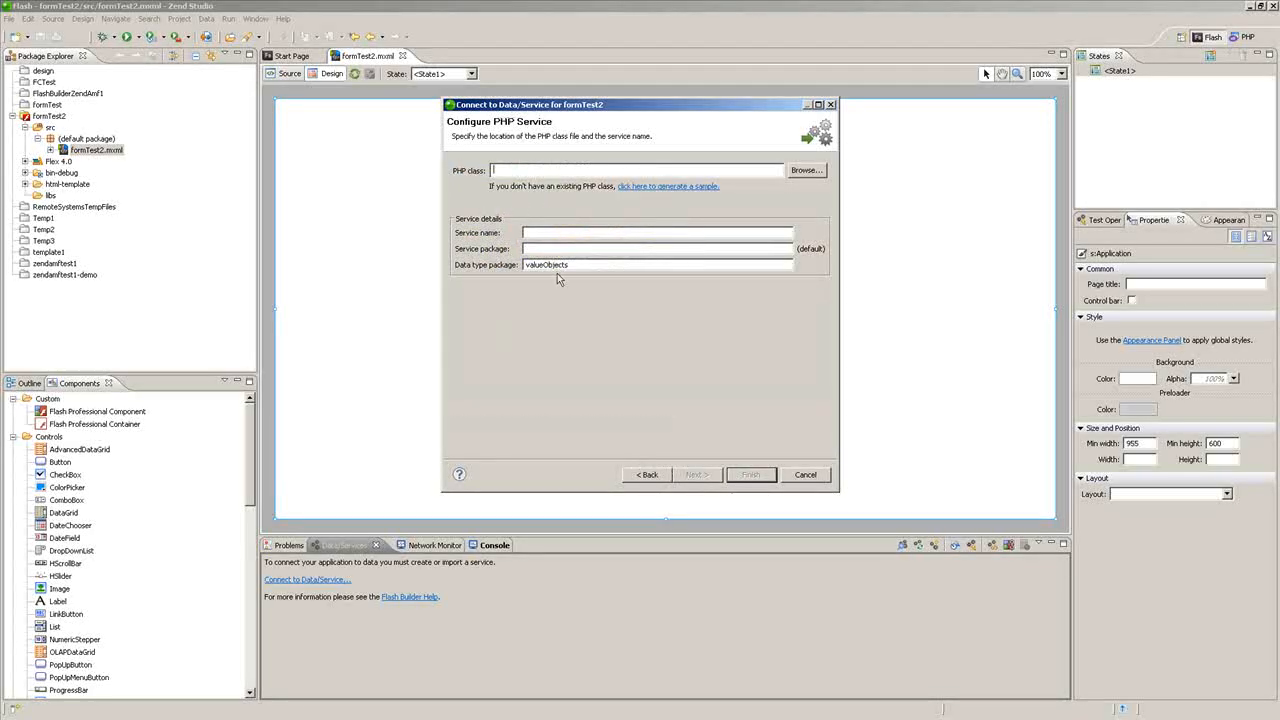
{"action": "left_click", "coordinate": [668, 186]}
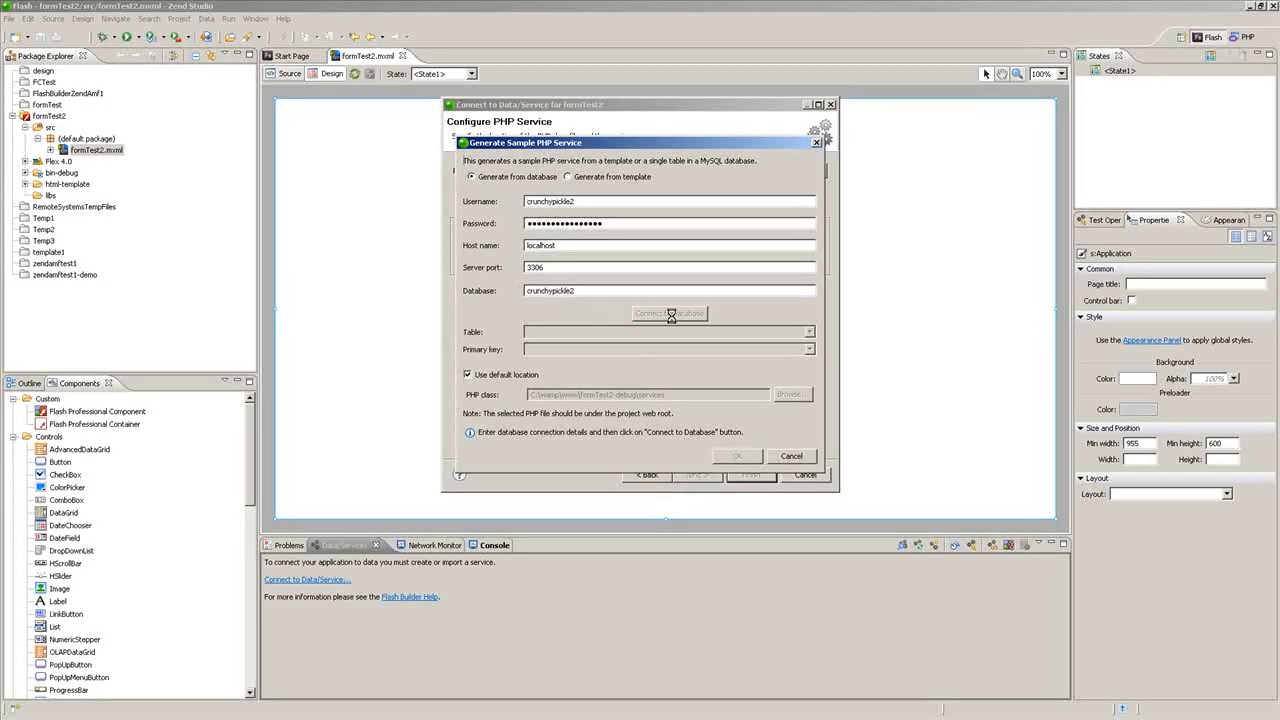
Step: Connect to MySQL, generate PageService from the page table and finish the connection
{"action": "left_click", "coordinate": [668, 312]}
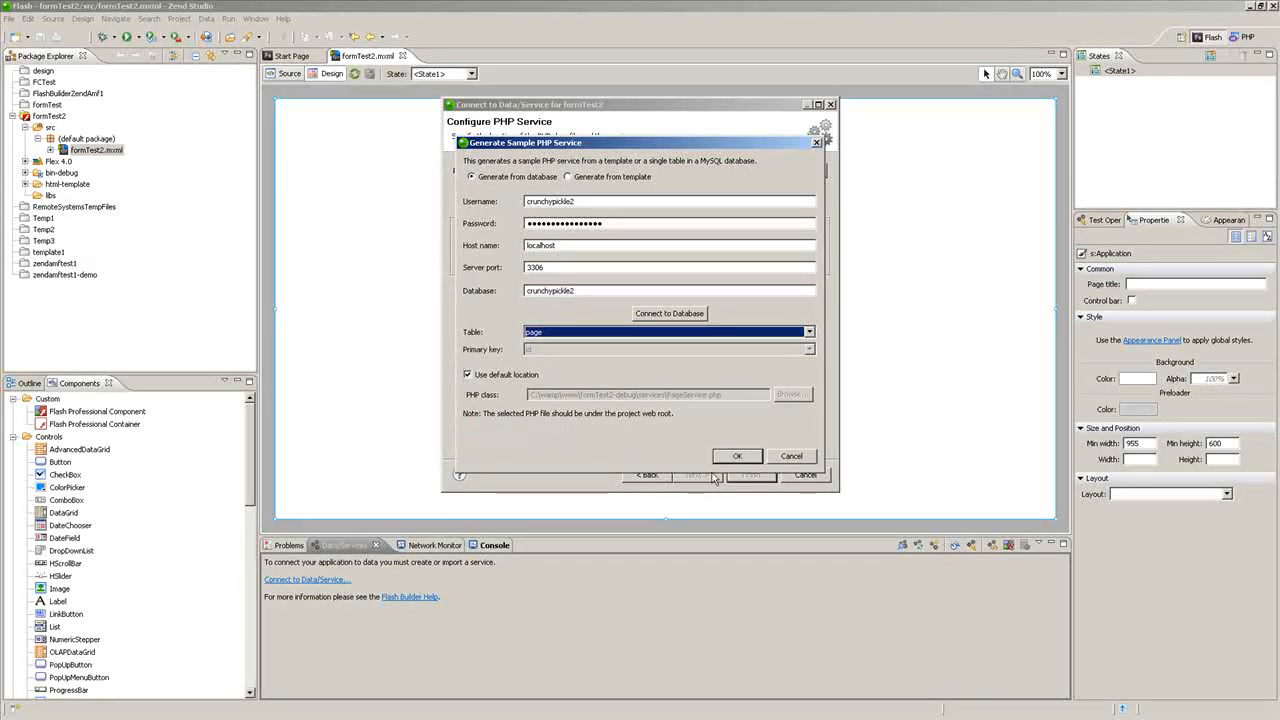
{"action": "left_click", "coordinate": [668, 312]}
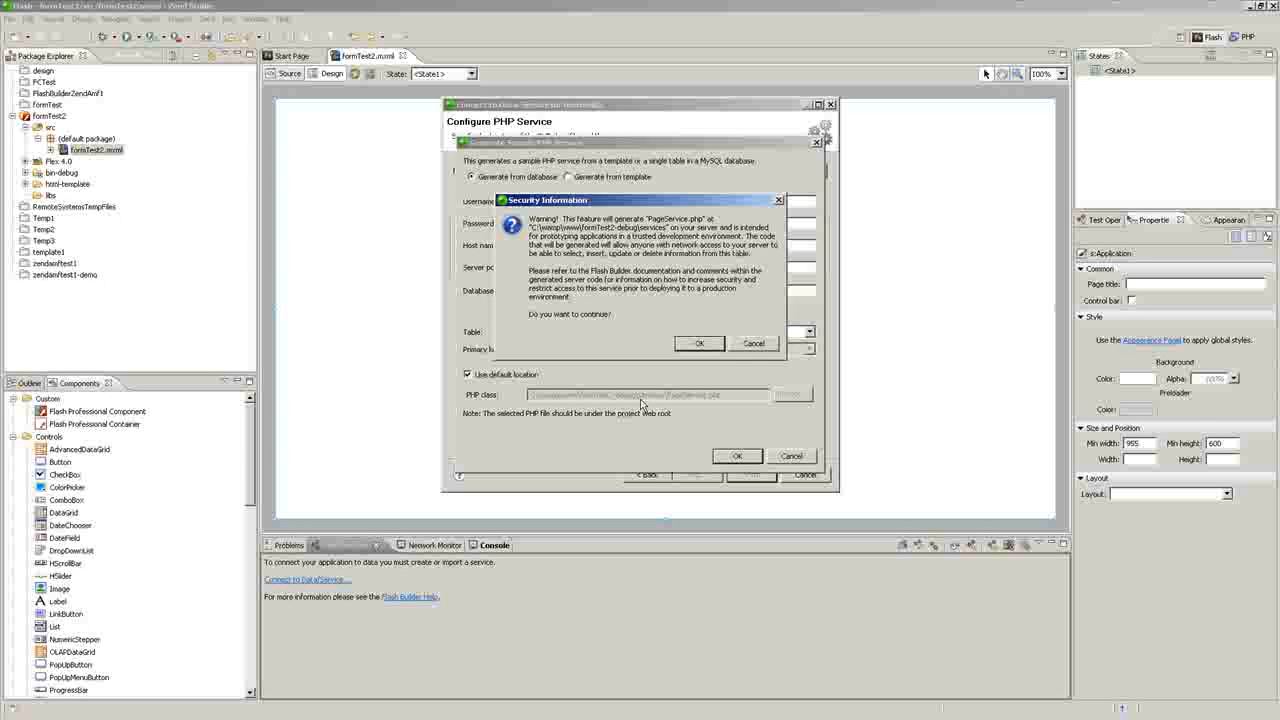
{"action": "left_click", "coordinate": [700, 344]}
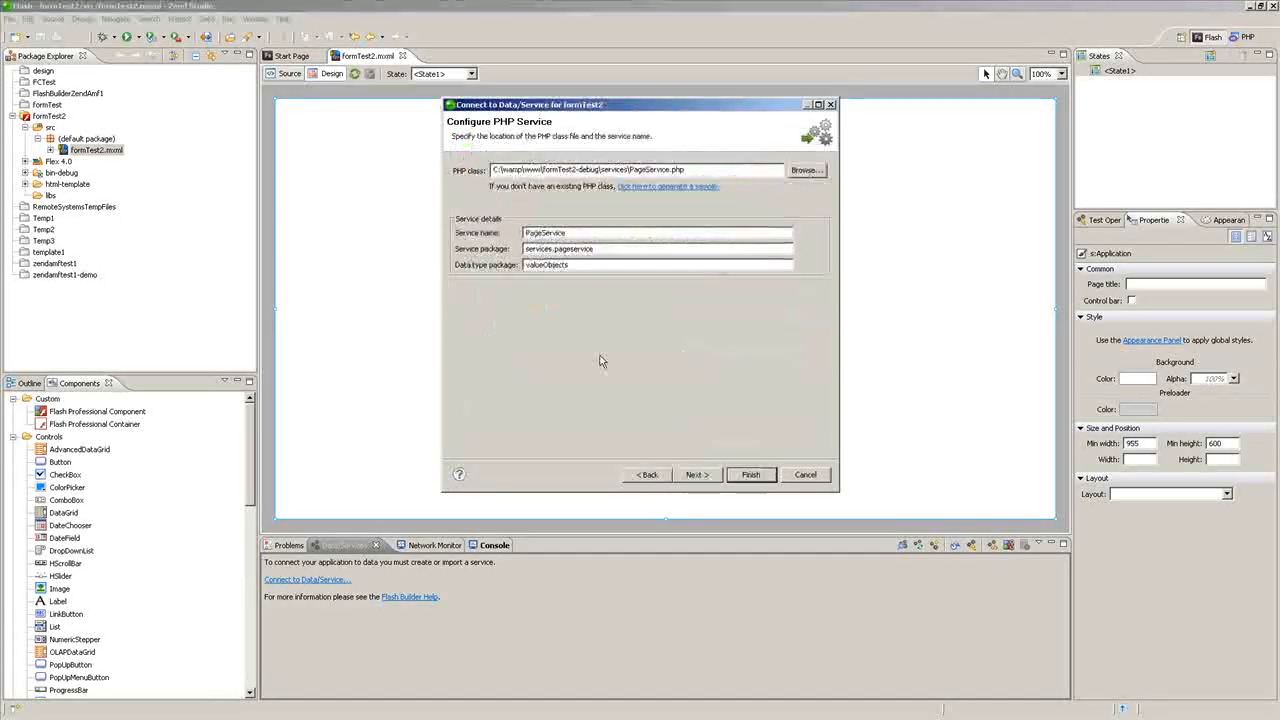
{"action": "mouse_move", "coordinate": [770, 516]}
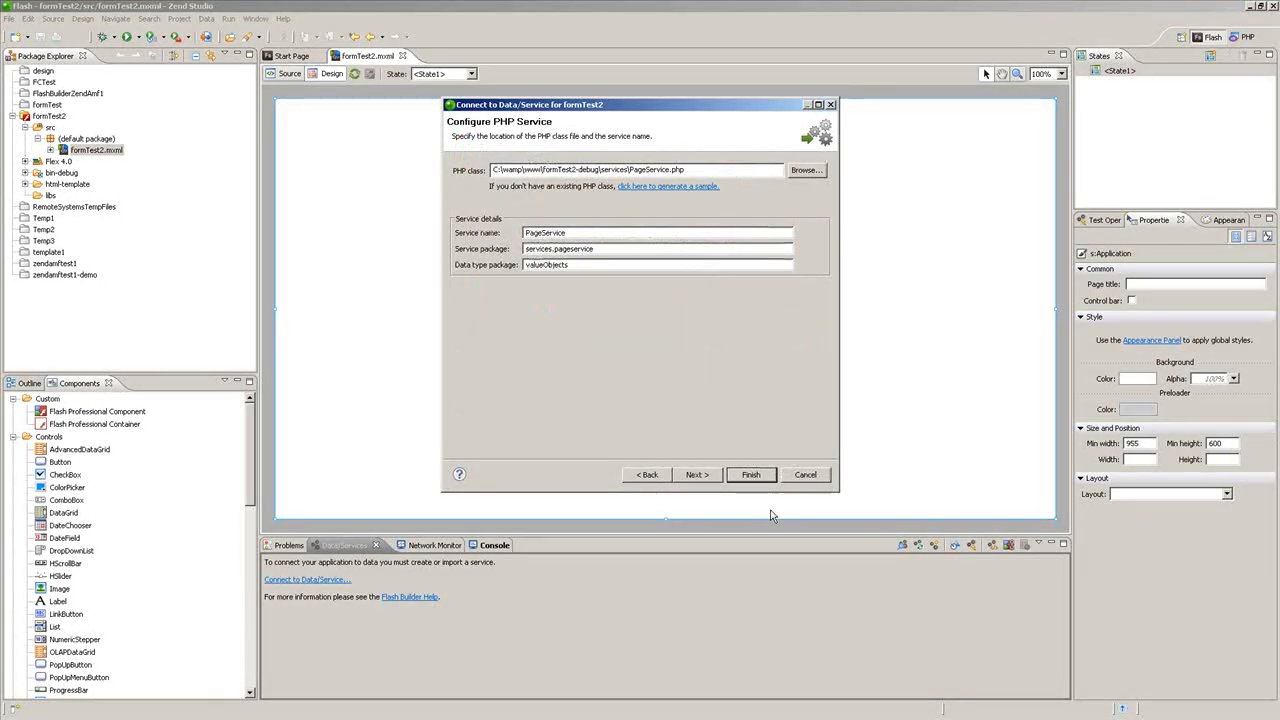
{"action": "mouse_move", "coordinate": [752, 474]}
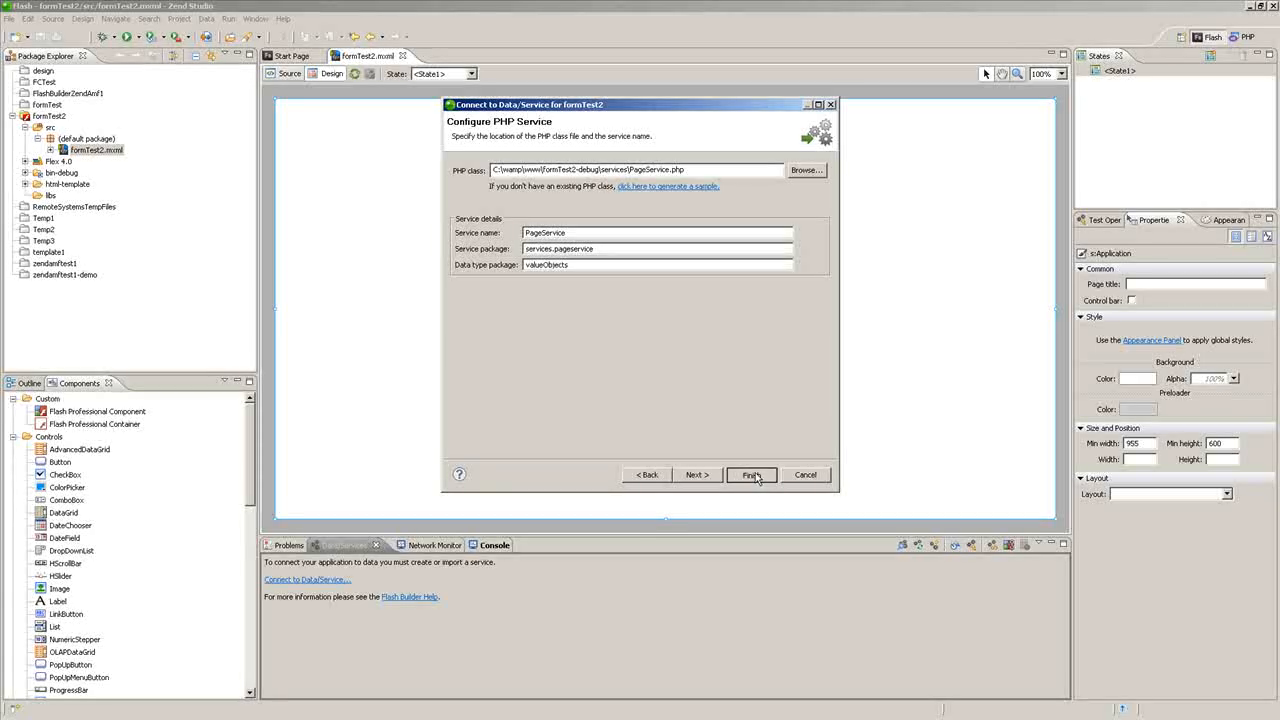
{"action": "left_click", "coordinate": [752, 474]}
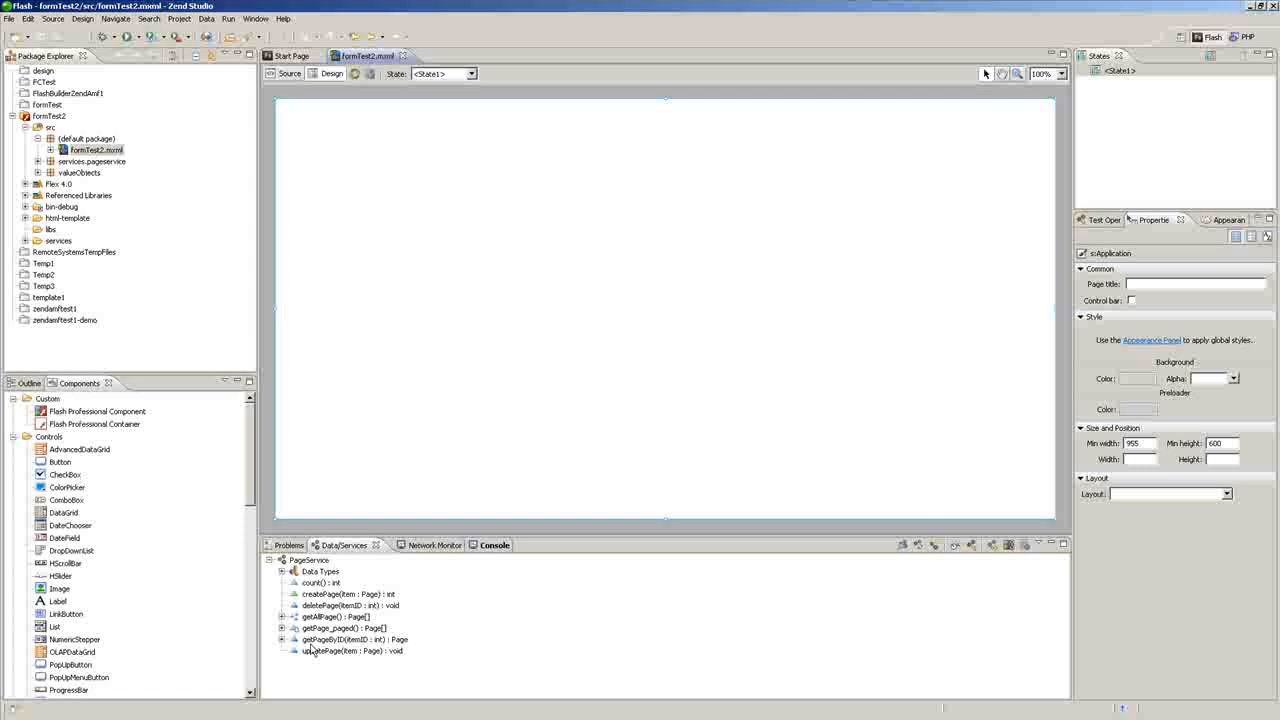
Step: Generate a form from the createPage operation with default settings
{"action": "left_click", "coordinate": [344, 594]}
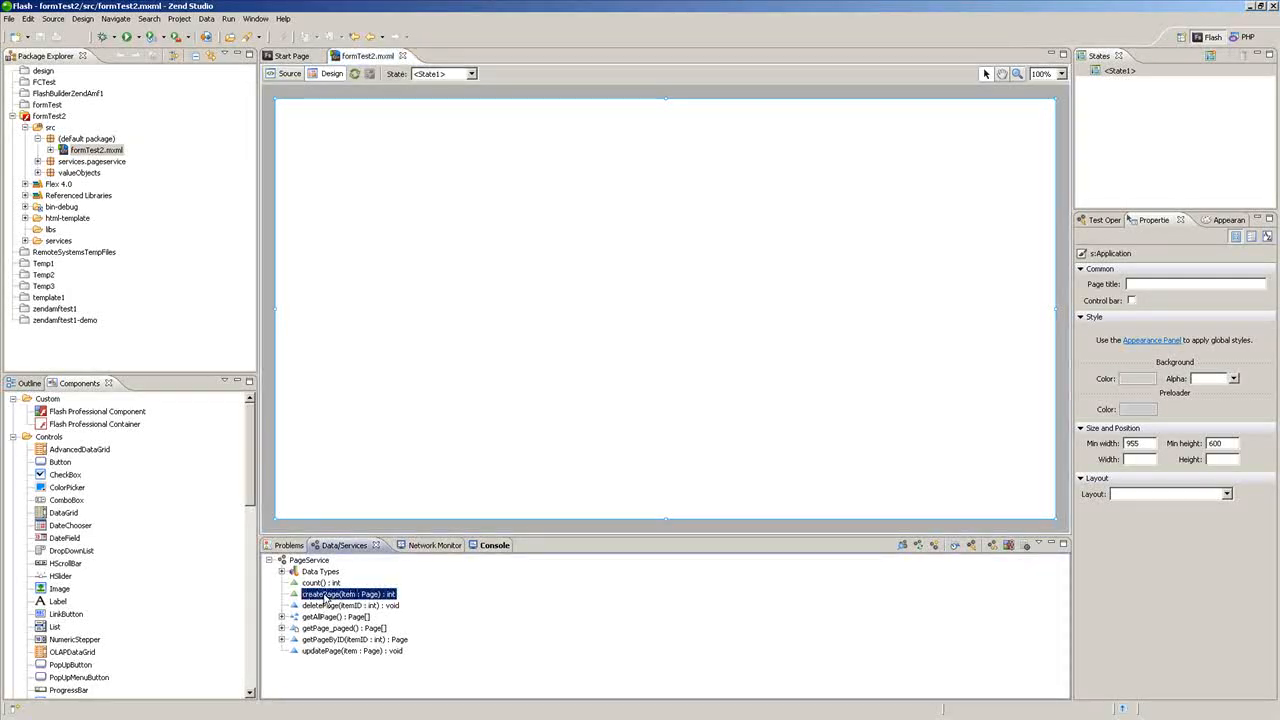
{"action": "right_click", "coordinate": [348, 594]}
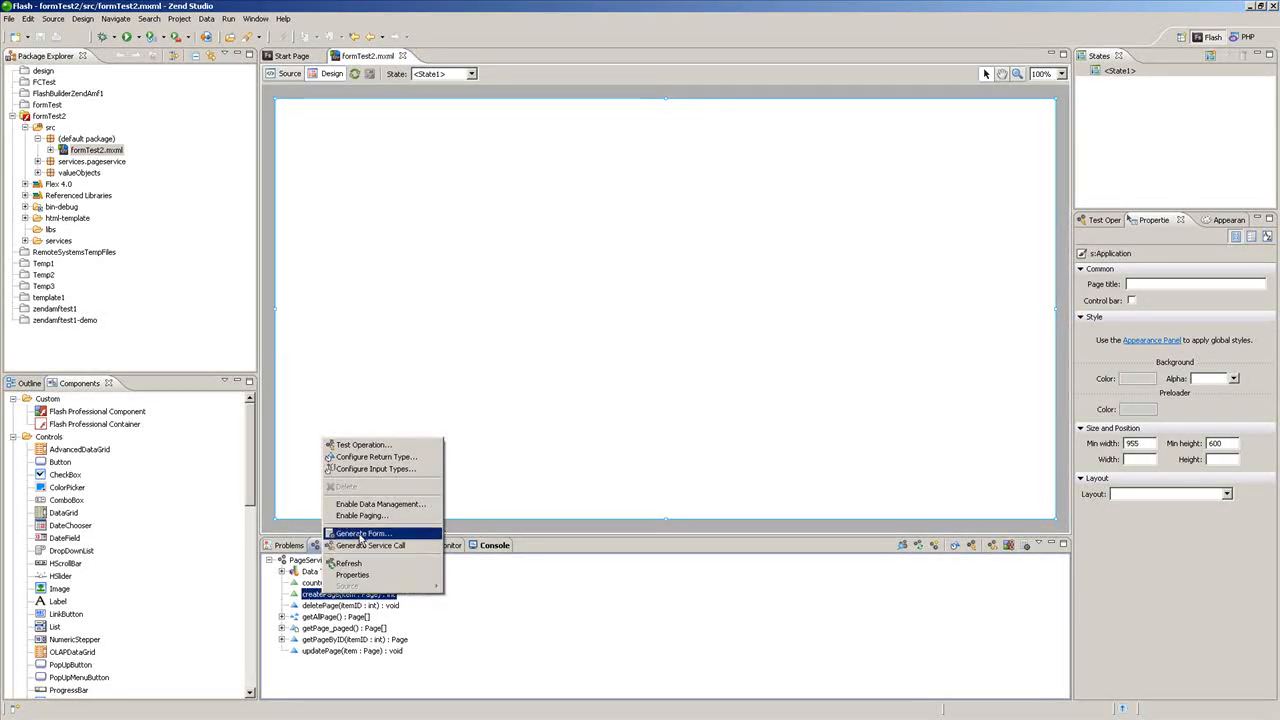
{"action": "left_click", "coordinate": [362, 532]}
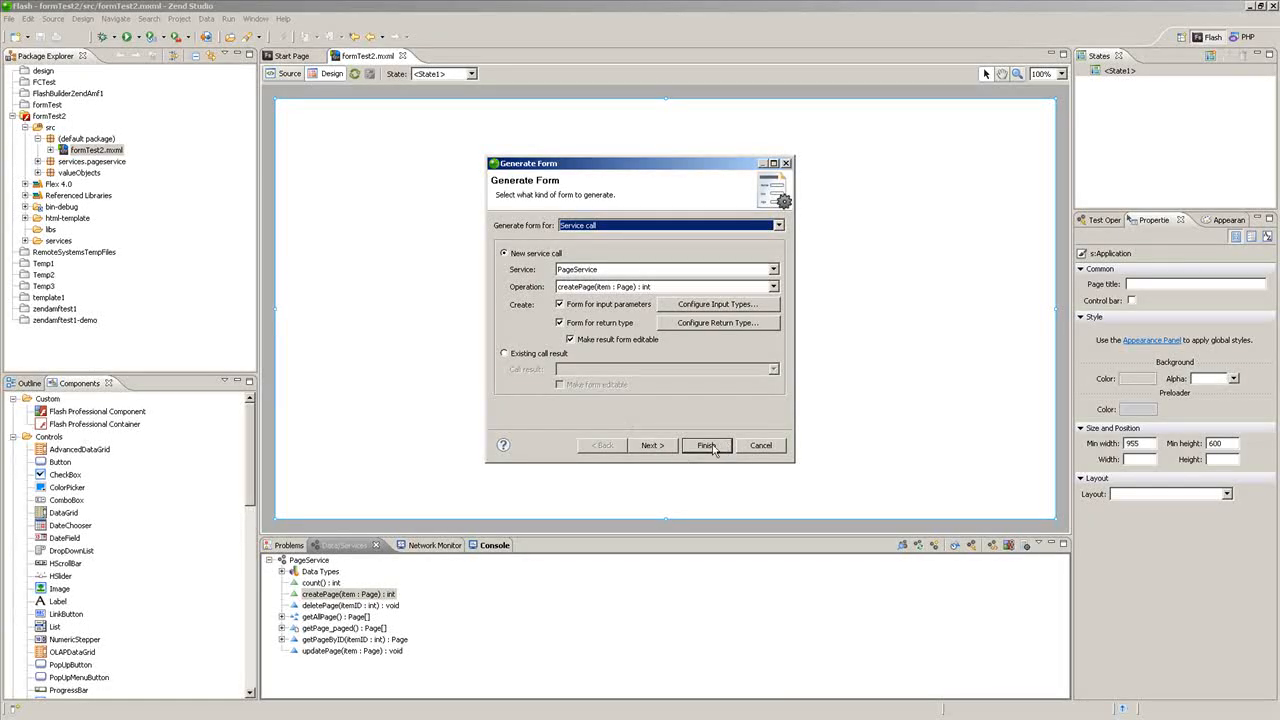
{"action": "left_click", "coordinate": [706, 444]}
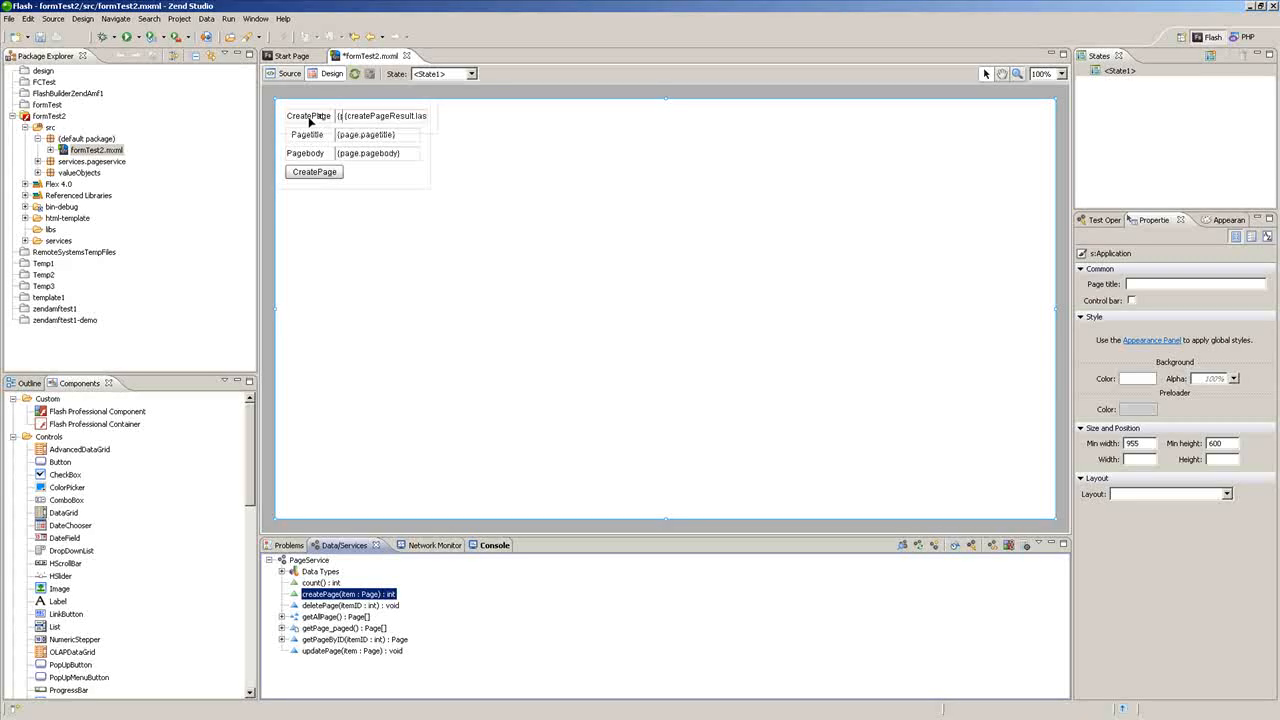
Step: Delete the CreatePageResult row, save the form and check the Problems list clears
{"action": "left_click", "coordinate": [308, 114]}
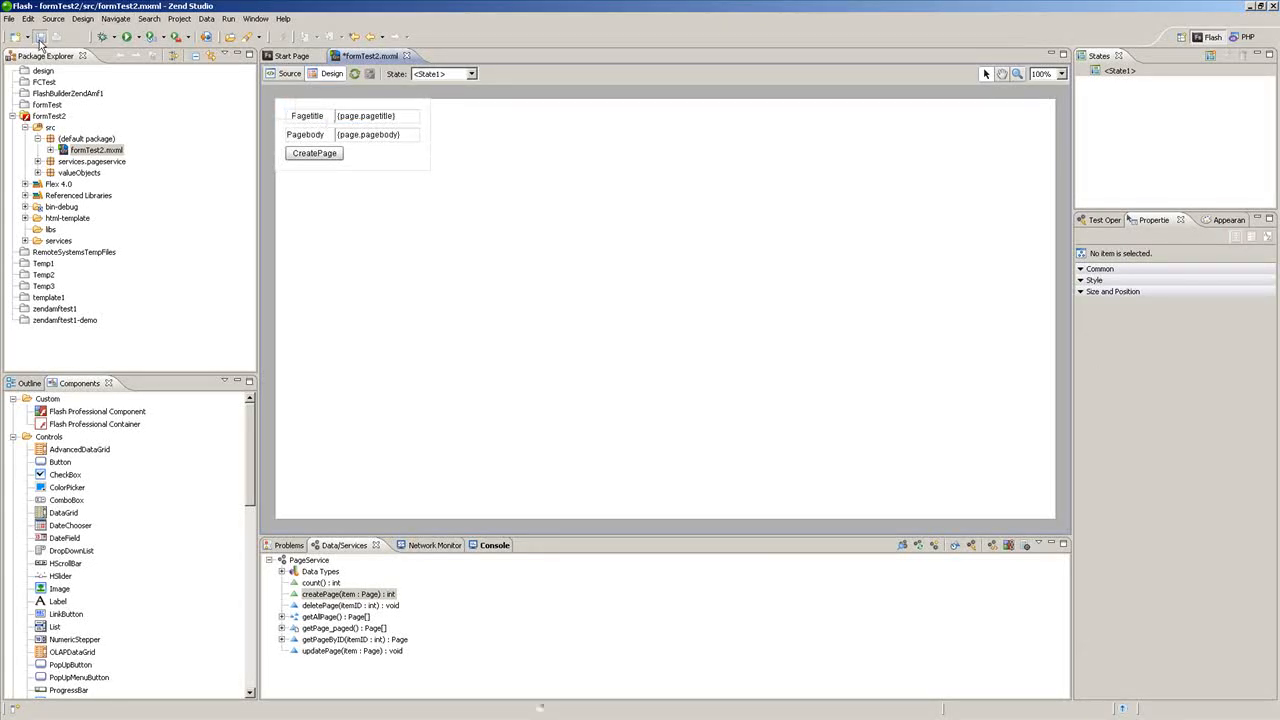
{"action": "left_click", "coordinate": [288, 544]}
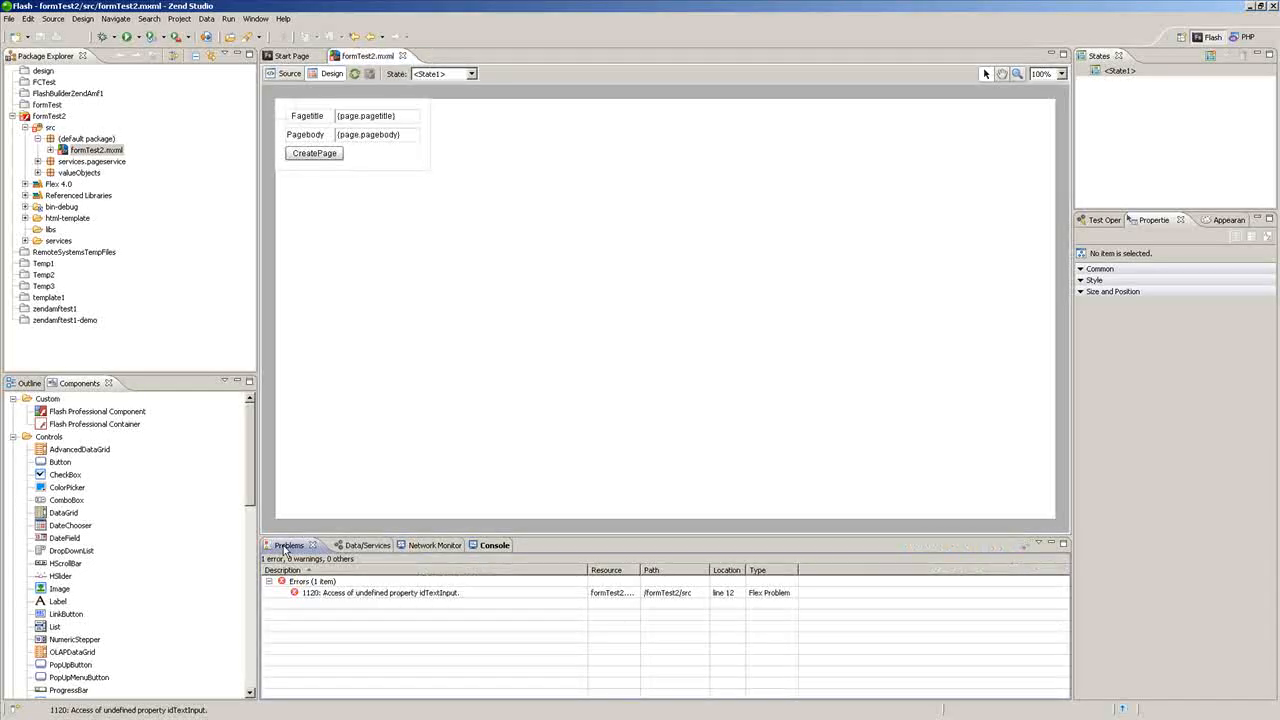
{"action": "left_click", "coordinate": [288, 72]}
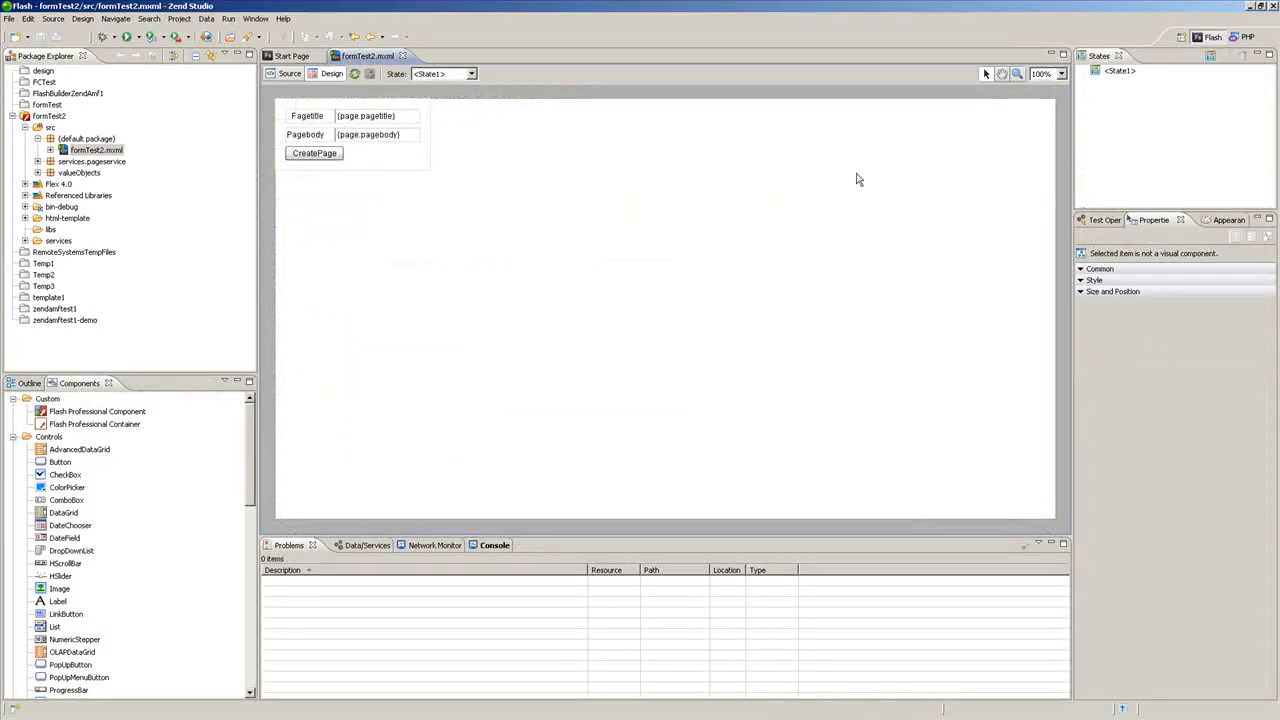
Step: Add a new view state named Submit
{"action": "left_click", "coordinate": [1120, 70]}
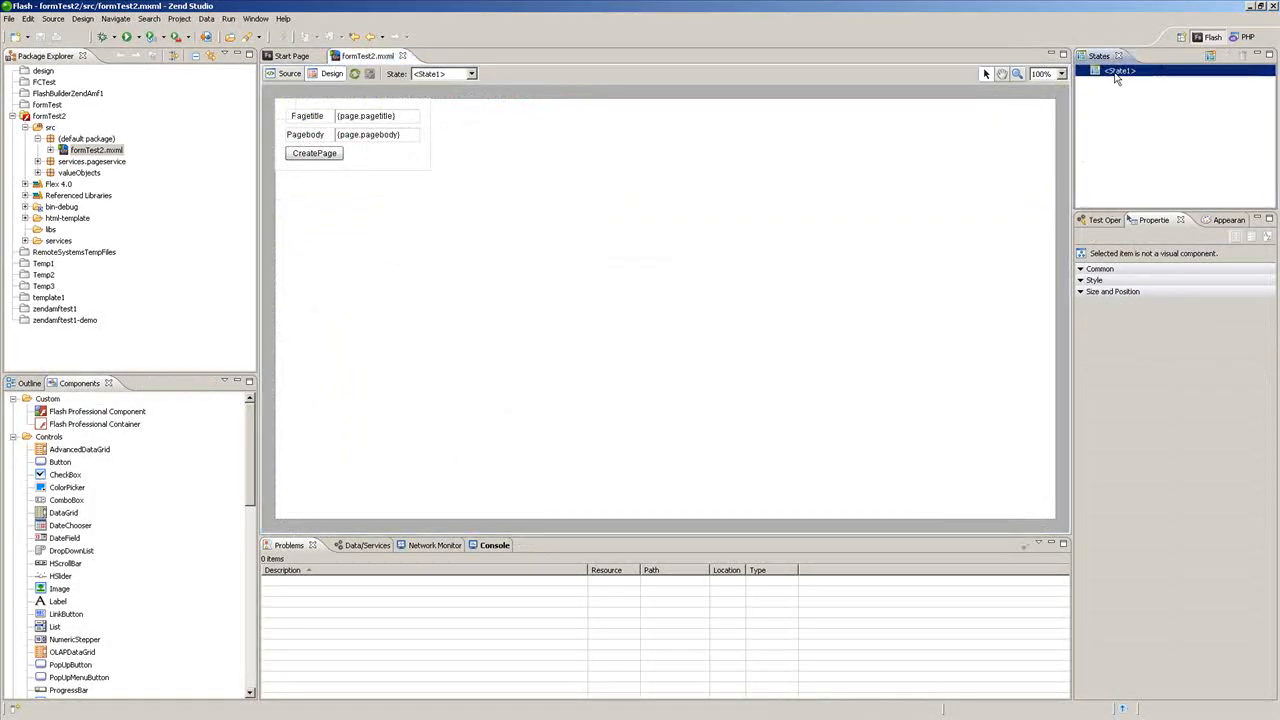
{"action": "right_click", "coordinate": [1120, 70]}
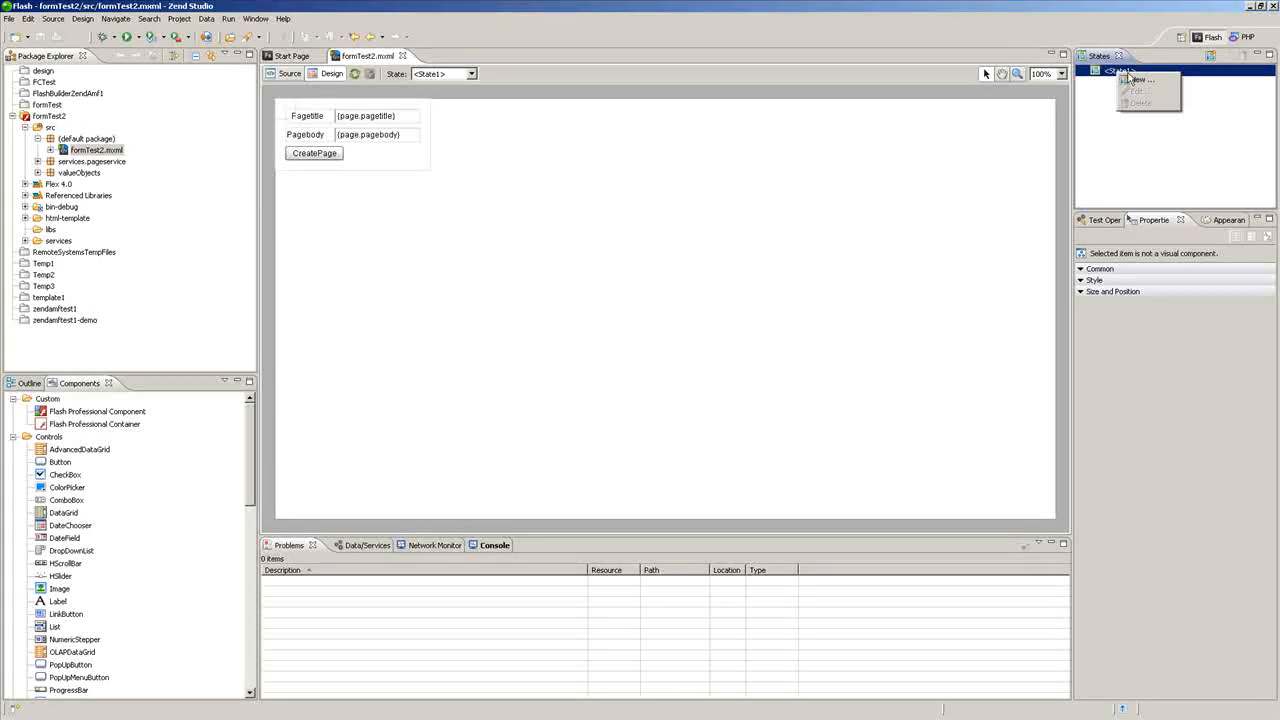
{"action": "left_click", "coordinate": [1140, 80]}
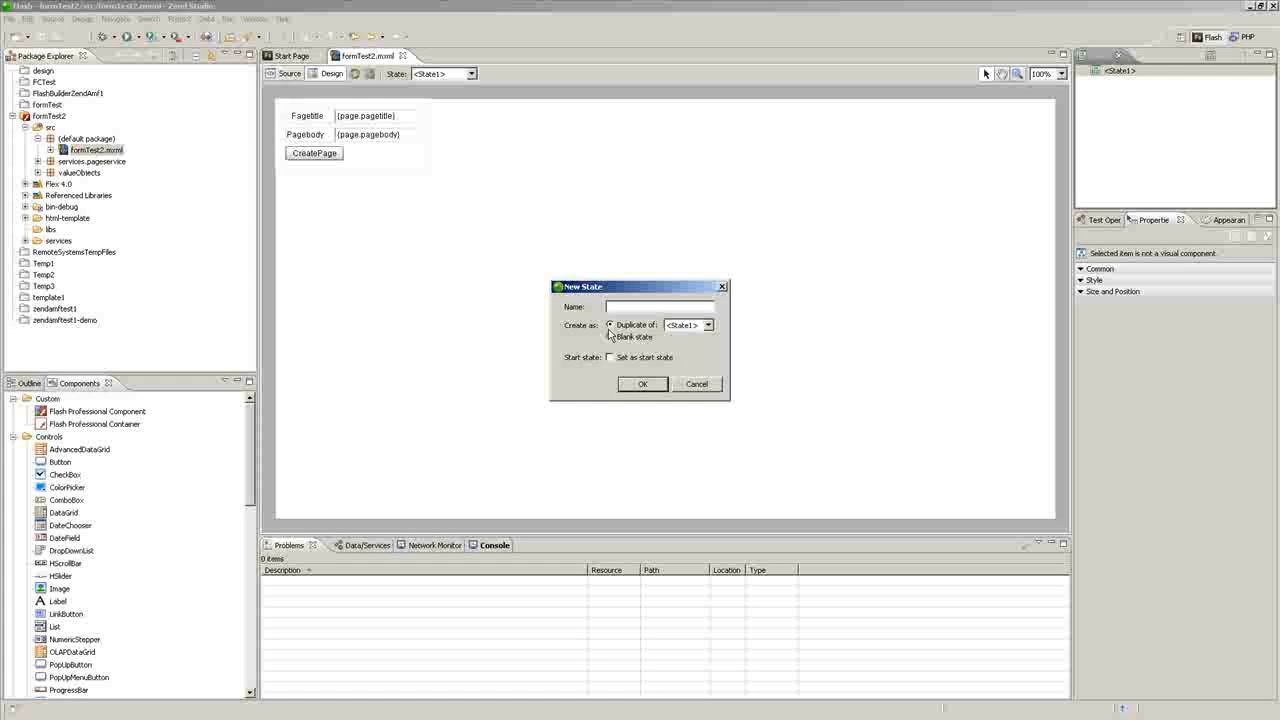
{"action": "left_click", "coordinate": [656, 308]}
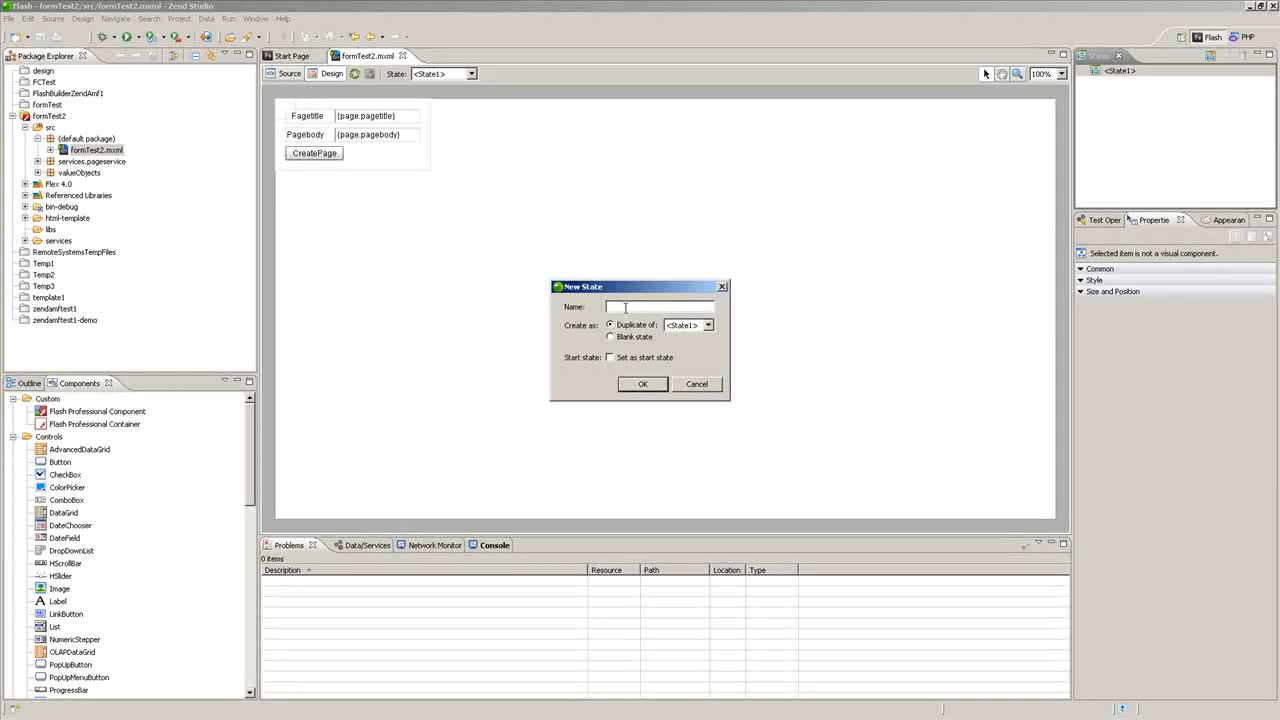
{"action": "type", "text": "Subt"}
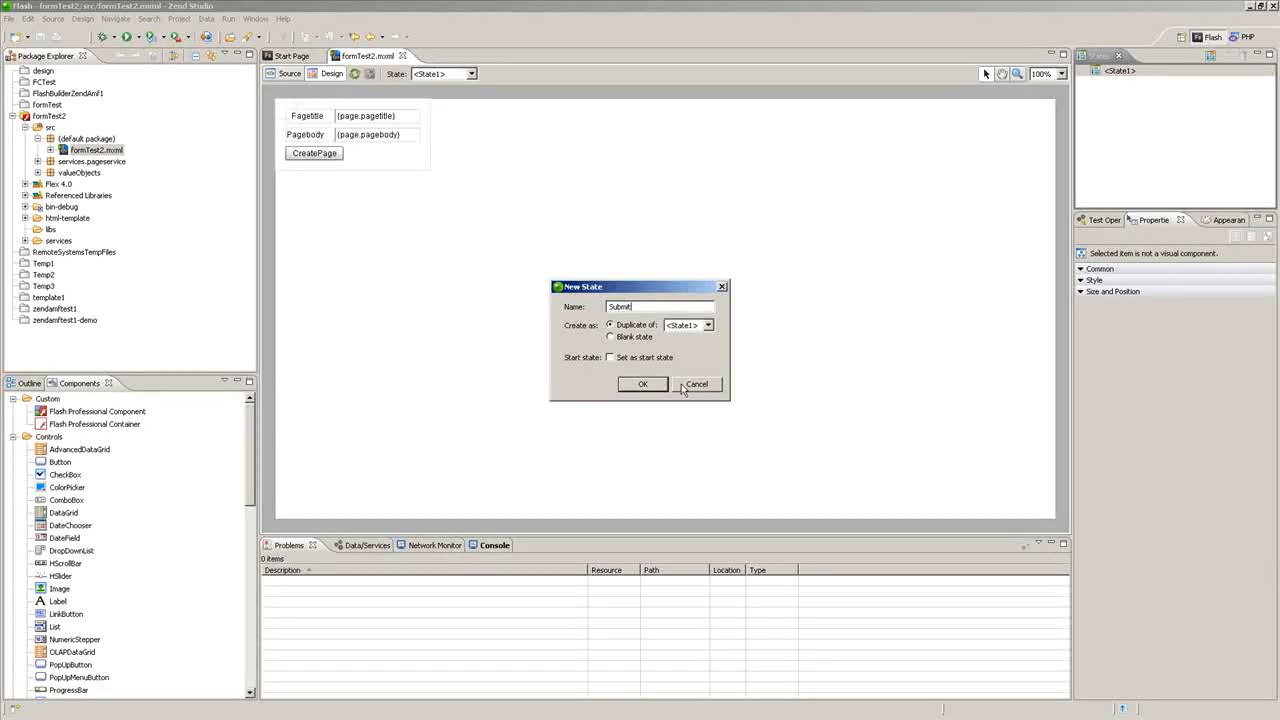
{"action": "left_click", "coordinate": [644, 384]}
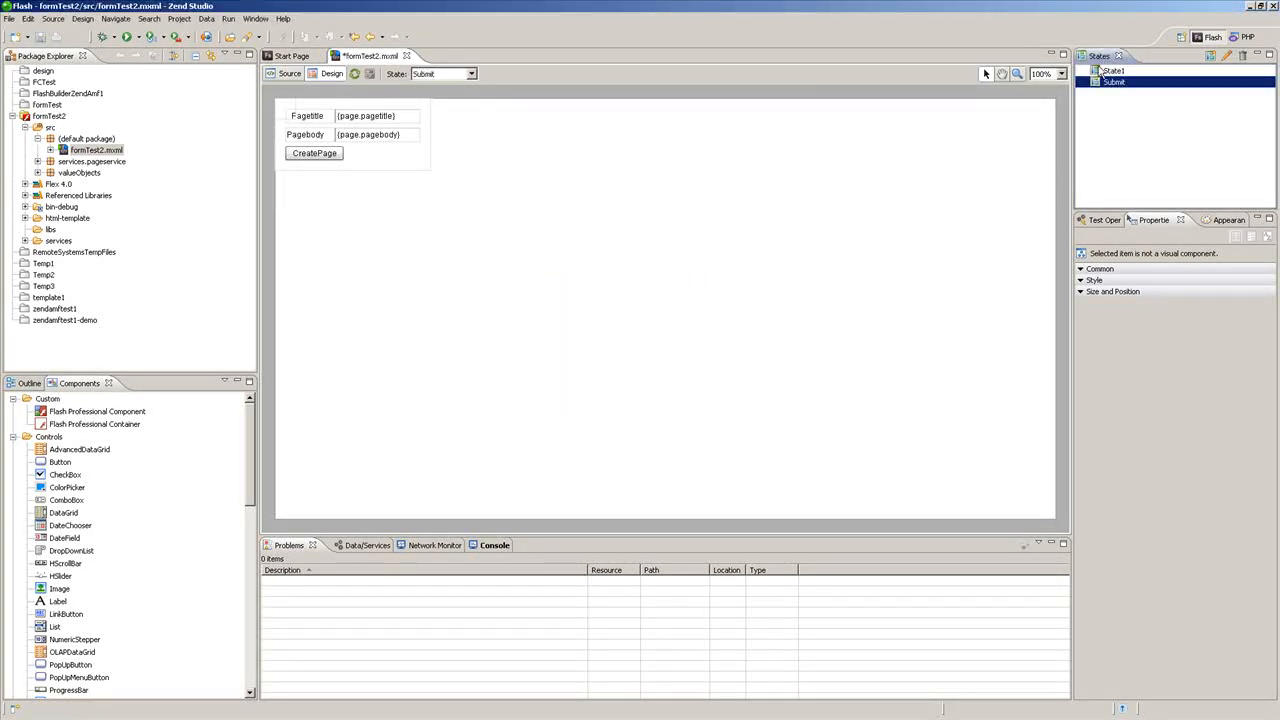
Step: Rename the original State1 to Form
{"action": "left_click", "coordinate": [1116, 72]}
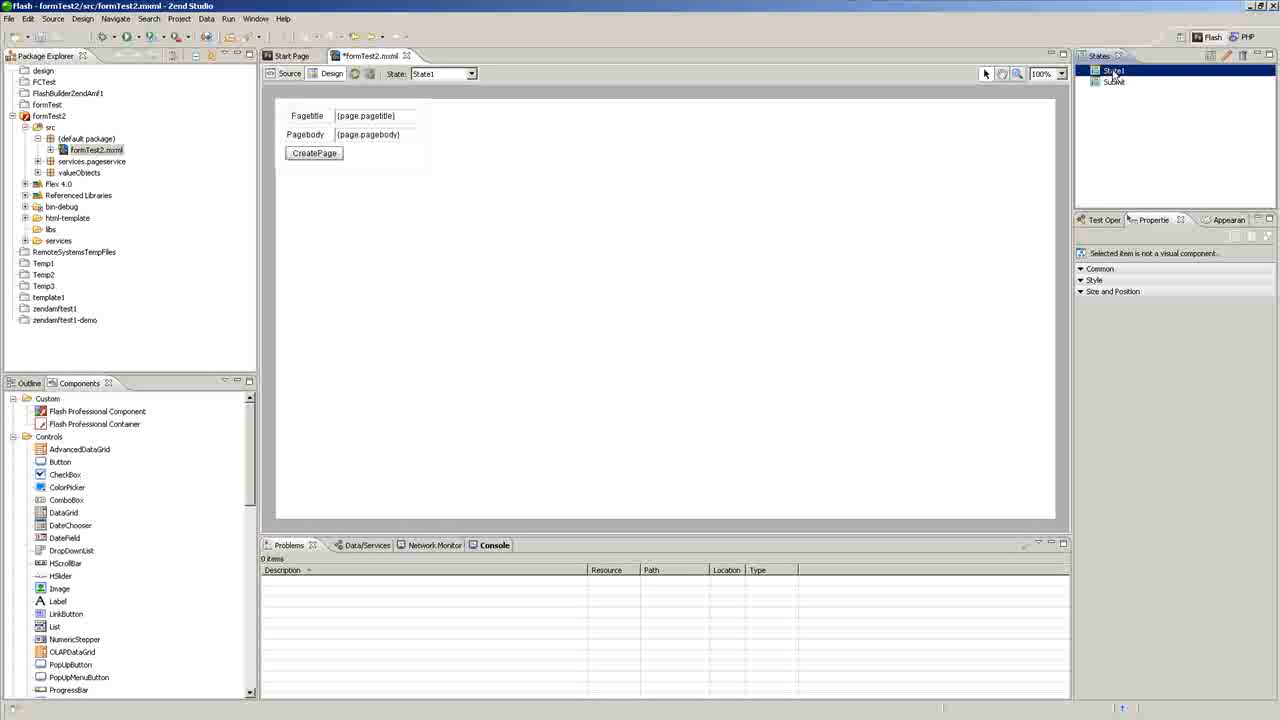
{"action": "right_click", "coordinate": [1112, 72]}
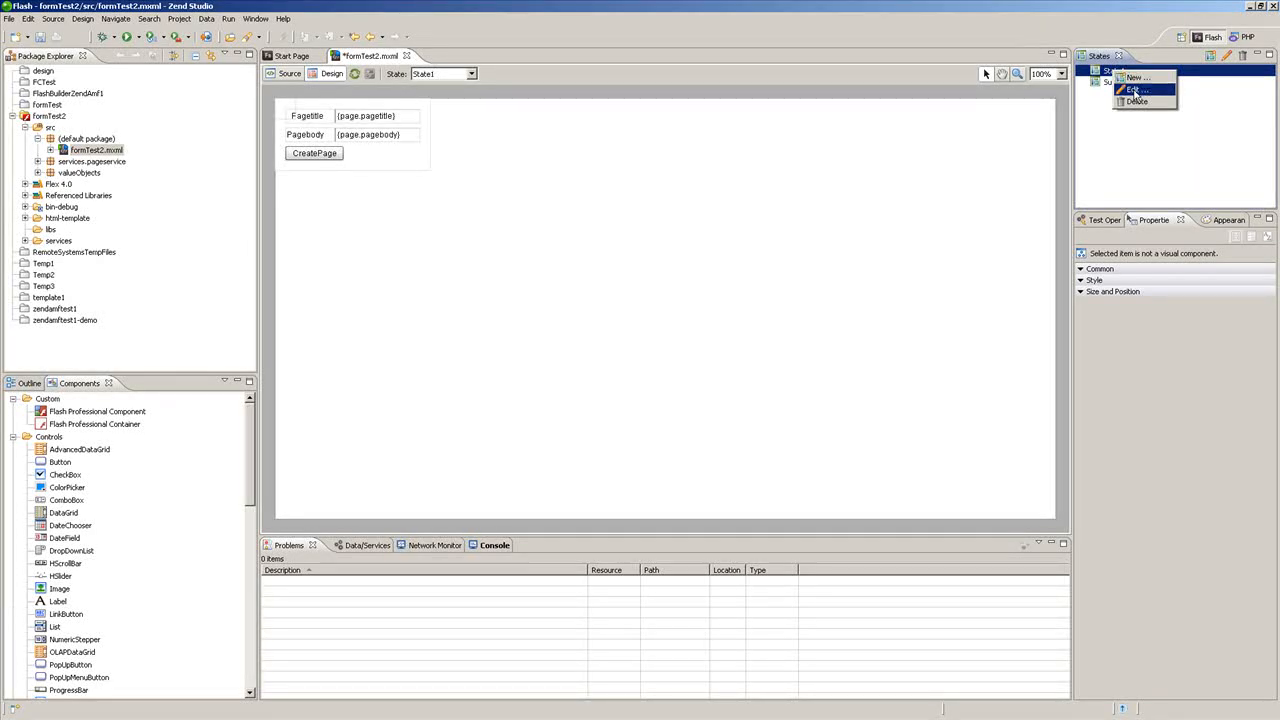
{"action": "left_click", "coordinate": [1132, 88]}
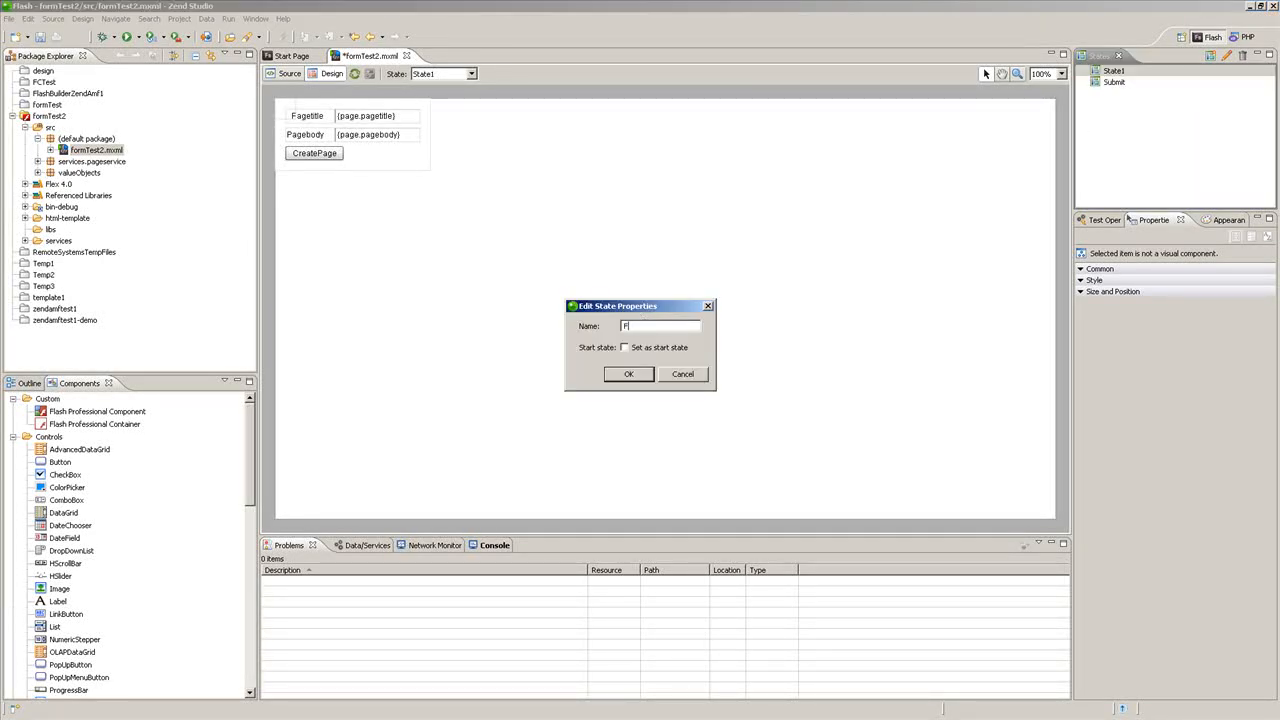
{"action": "left_click", "coordinate": [628, 374]}
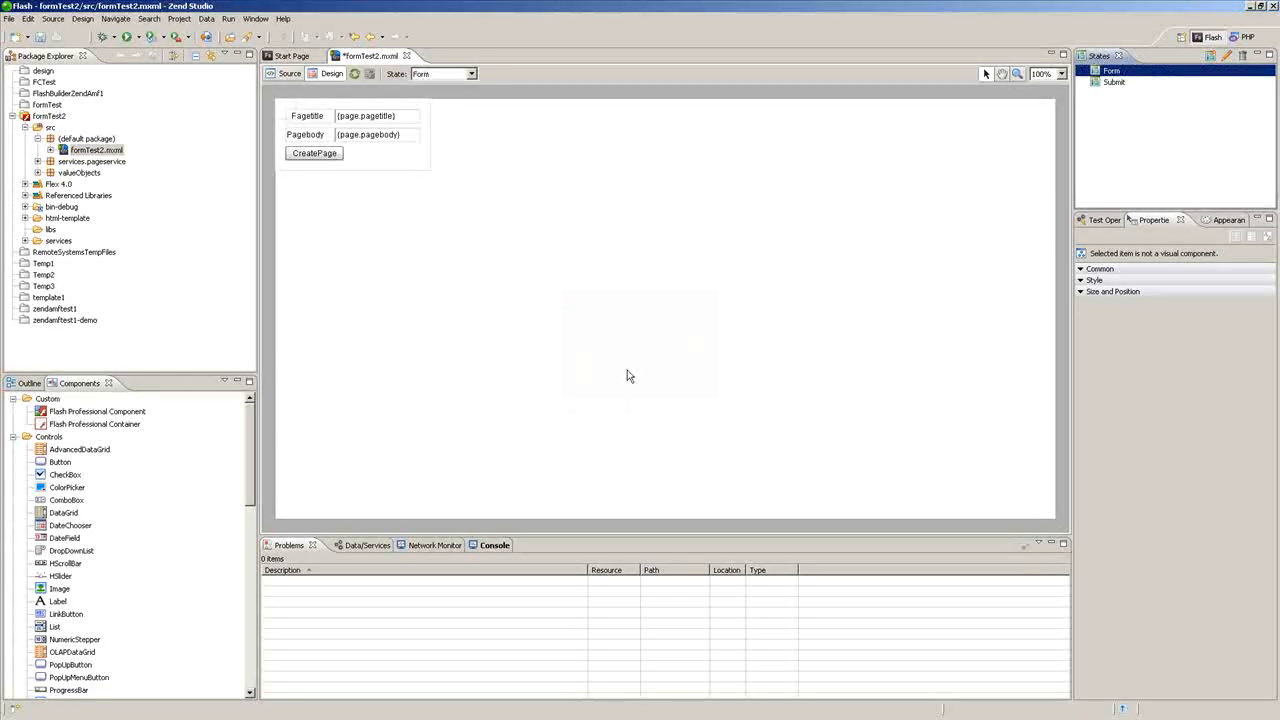
{"action": "left_click", "coordinate": [314, 152]}
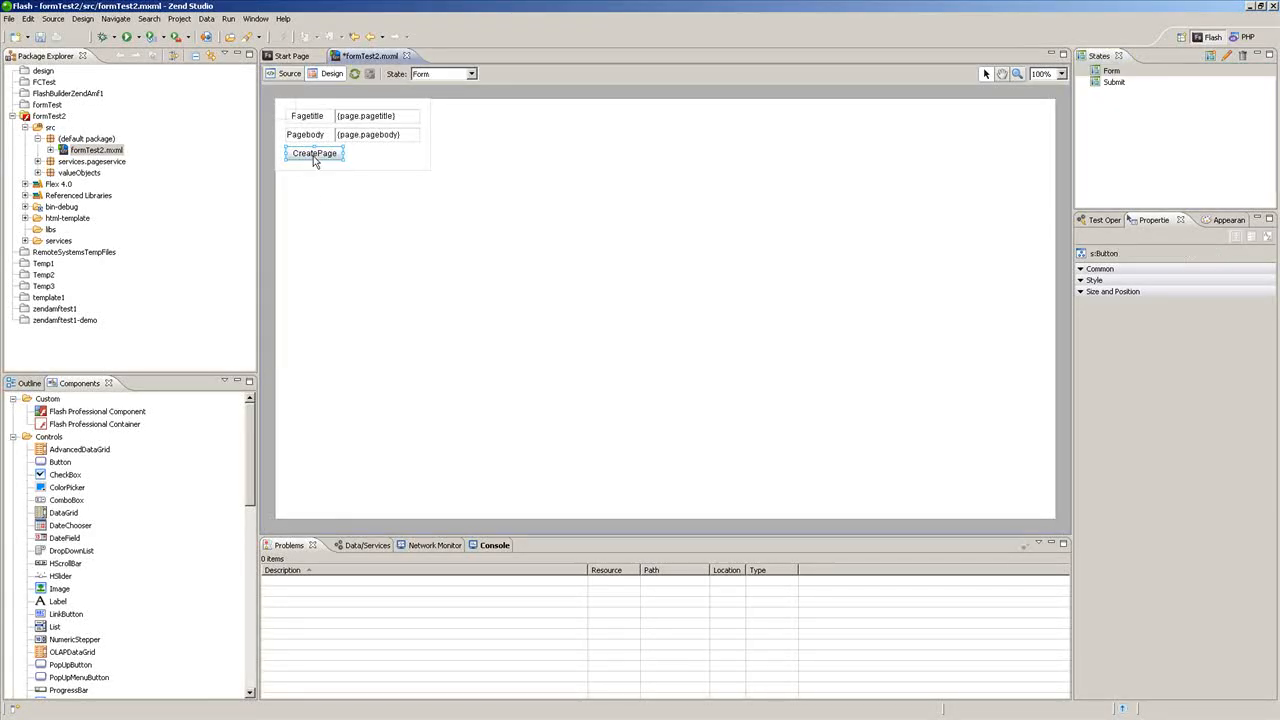
Step: Add currentState = 'Submit' to the CreatePage button's click handler
{"action": "left_click", "coordinate": [314, 152]}
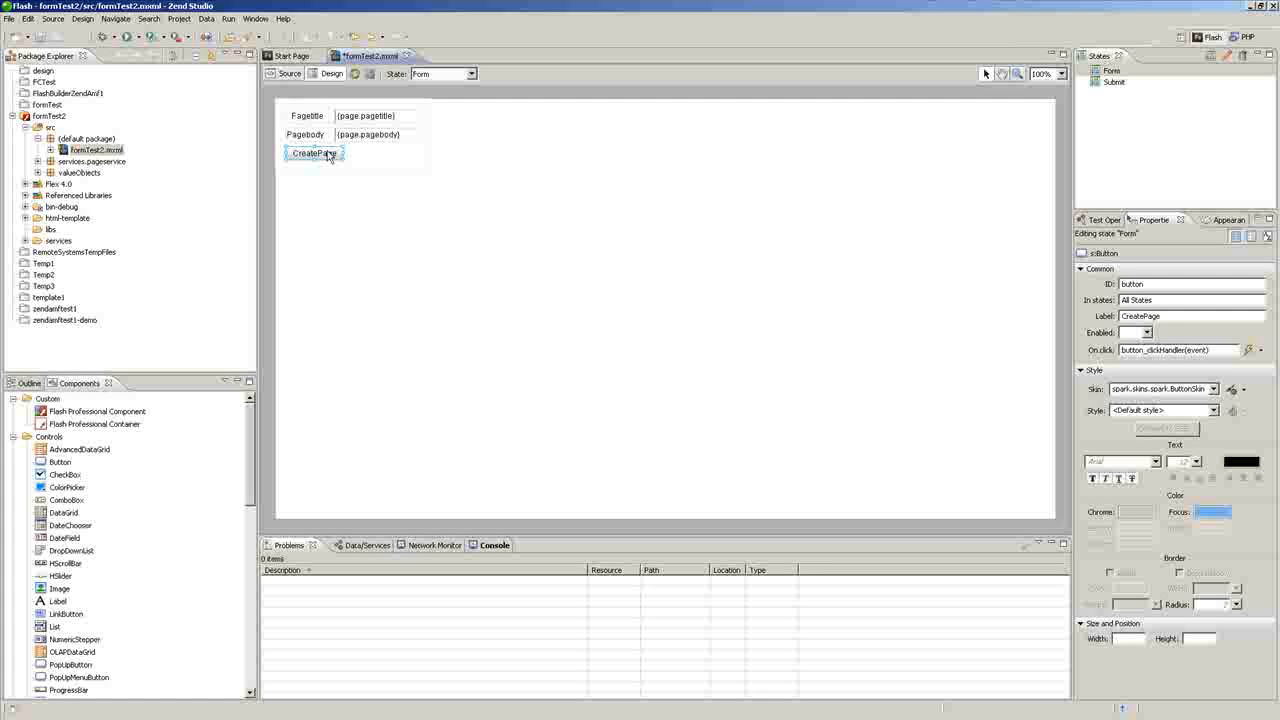
{"action": "right_click", "coordinate": [312, 152]}
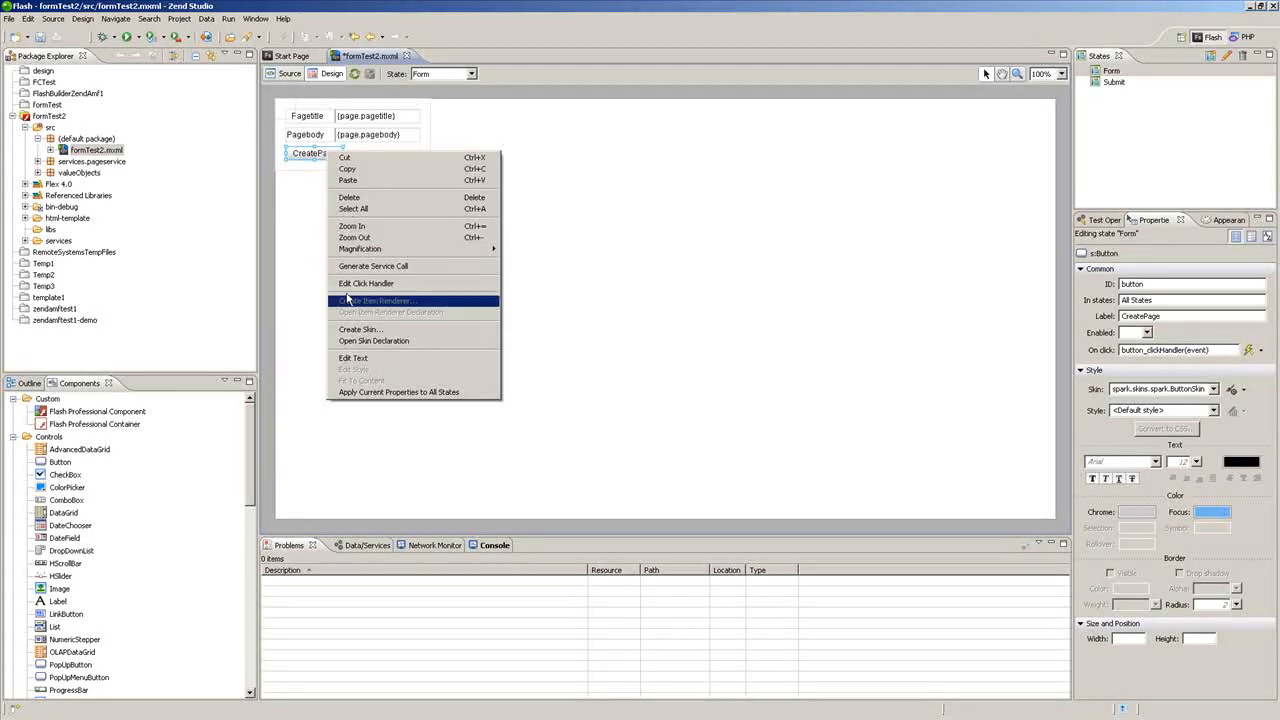
{"action": "mouse_move", "coordinate": [366, 284]}
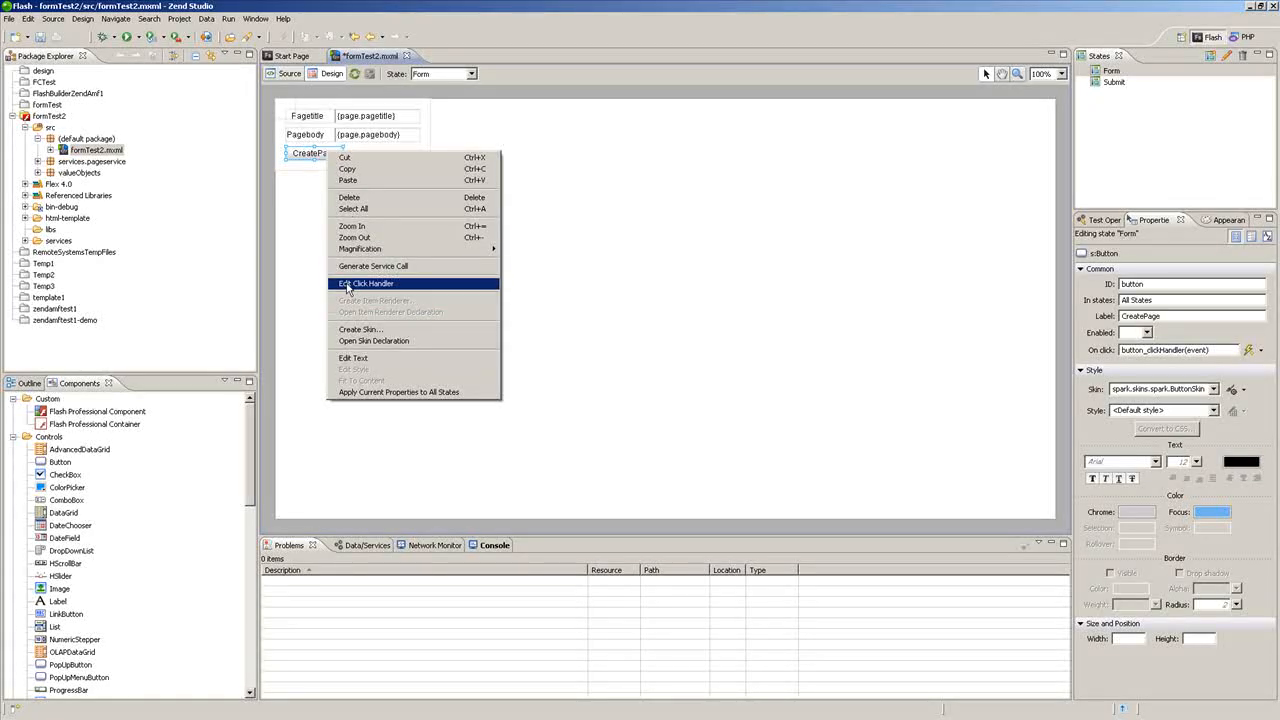
{"action": "left_click", "coordinate": [364, 284]}
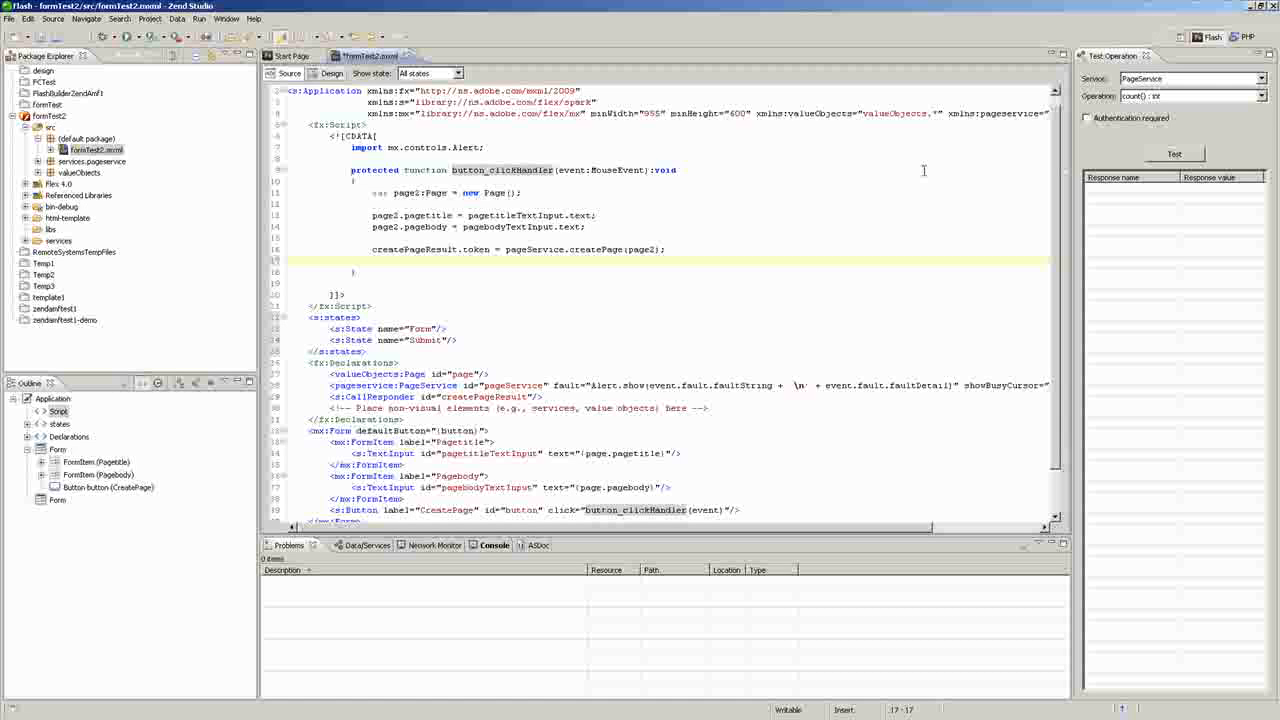
{"action": "type", "text": "currentState = \""}
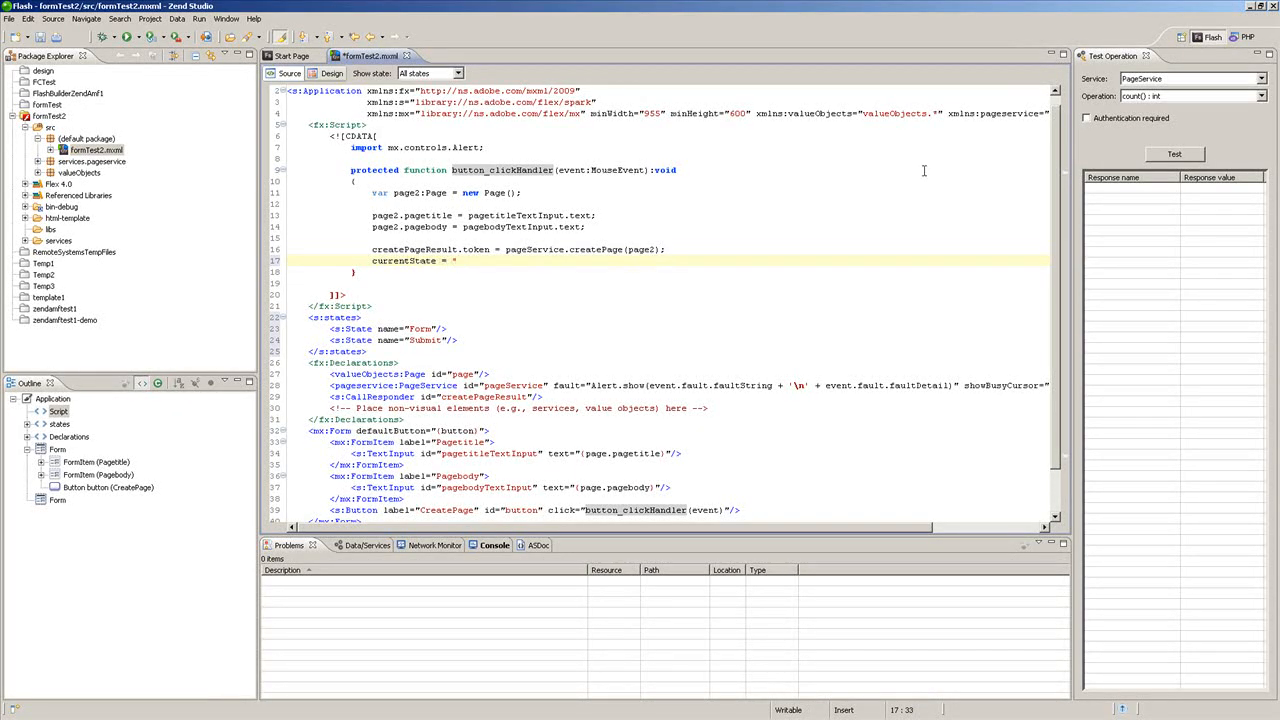
{"action": "type", "text": "Submit"}
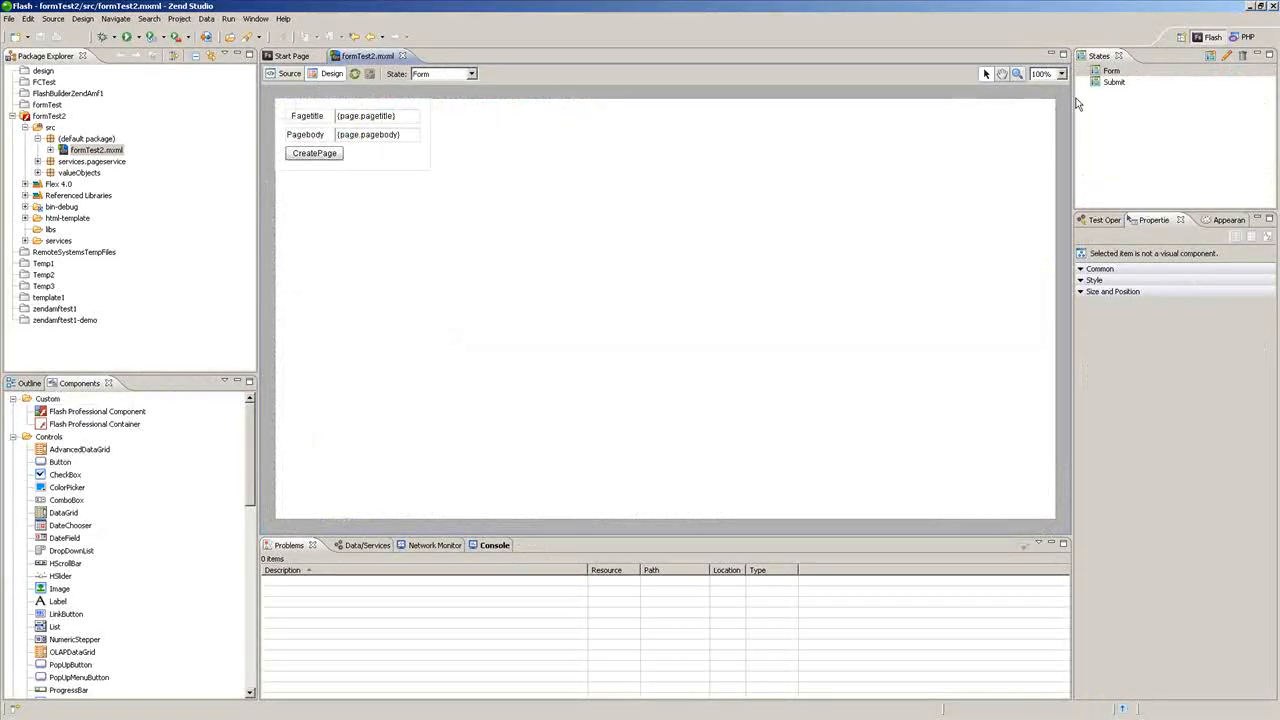
Step: In the Submit state, select the title and body form container for removal
{"action": "left_click", "coordinate": [1116, 82]}
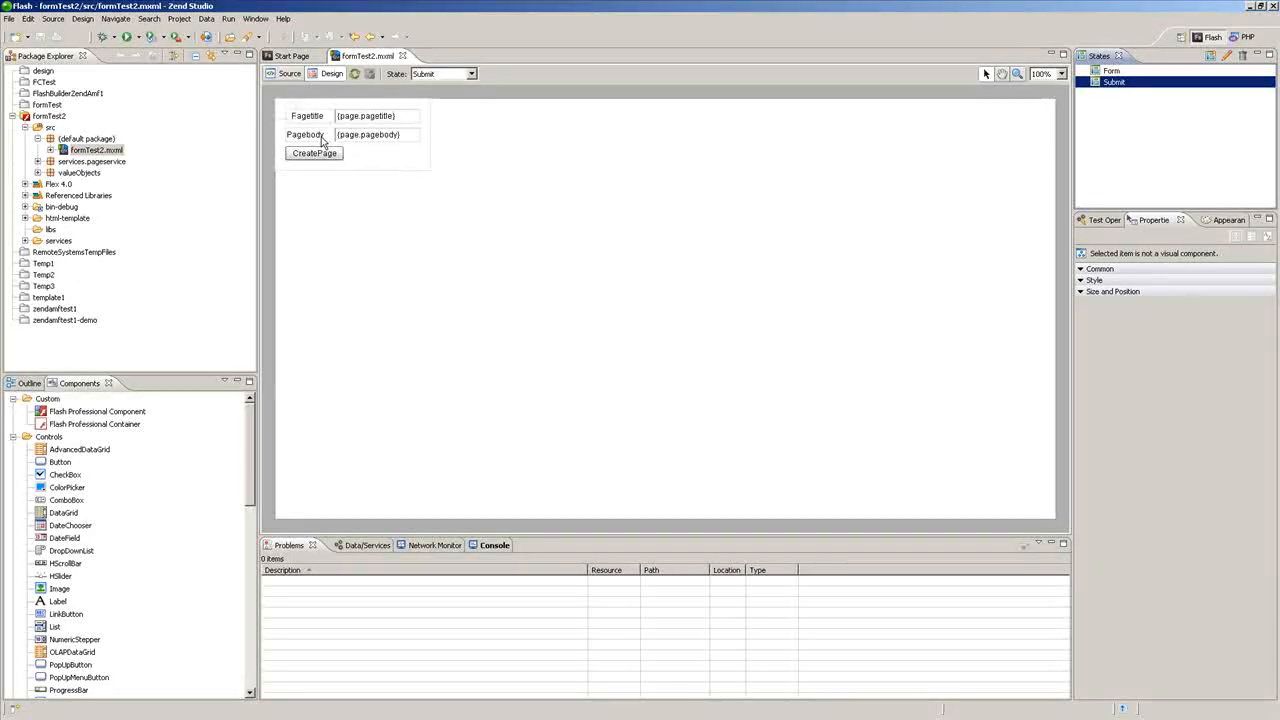
{"action": "left_click", "coordinate": [304, 134]}
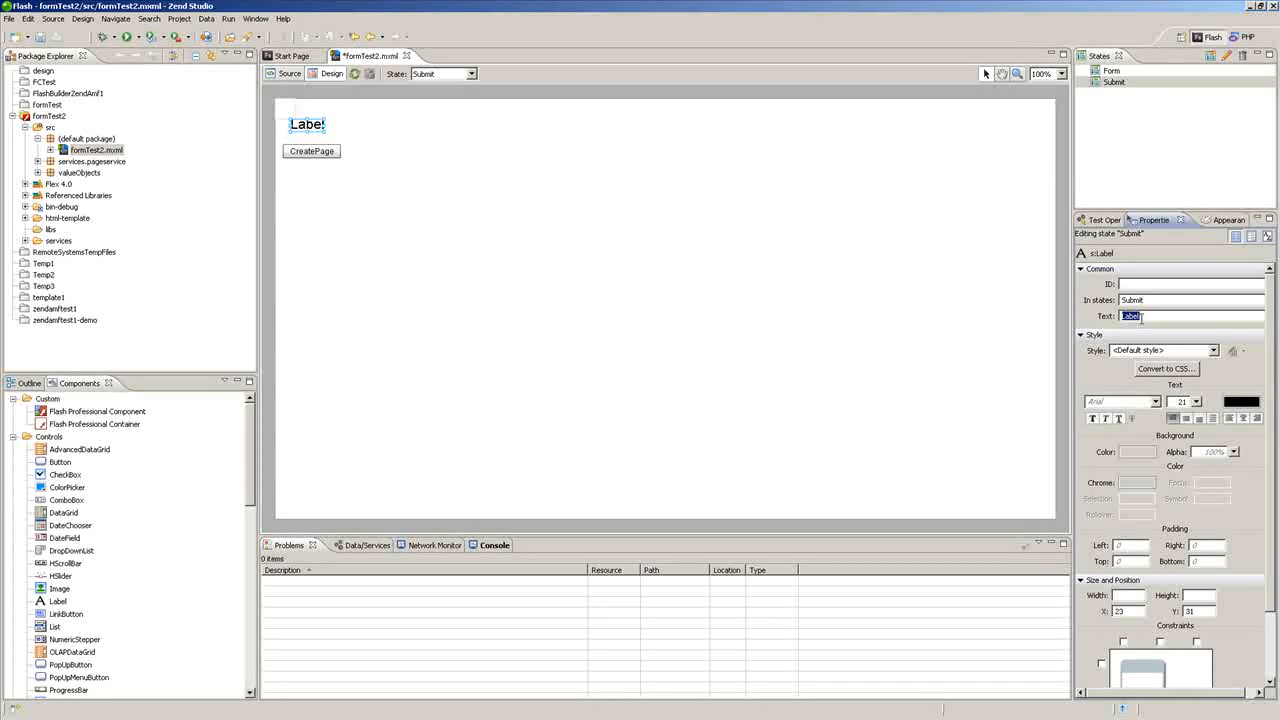
Step: Set the label to 'Form Submitted!' in orange and select the CreatePage button to delete it
{"action": "type", "text": "Form Sb"}
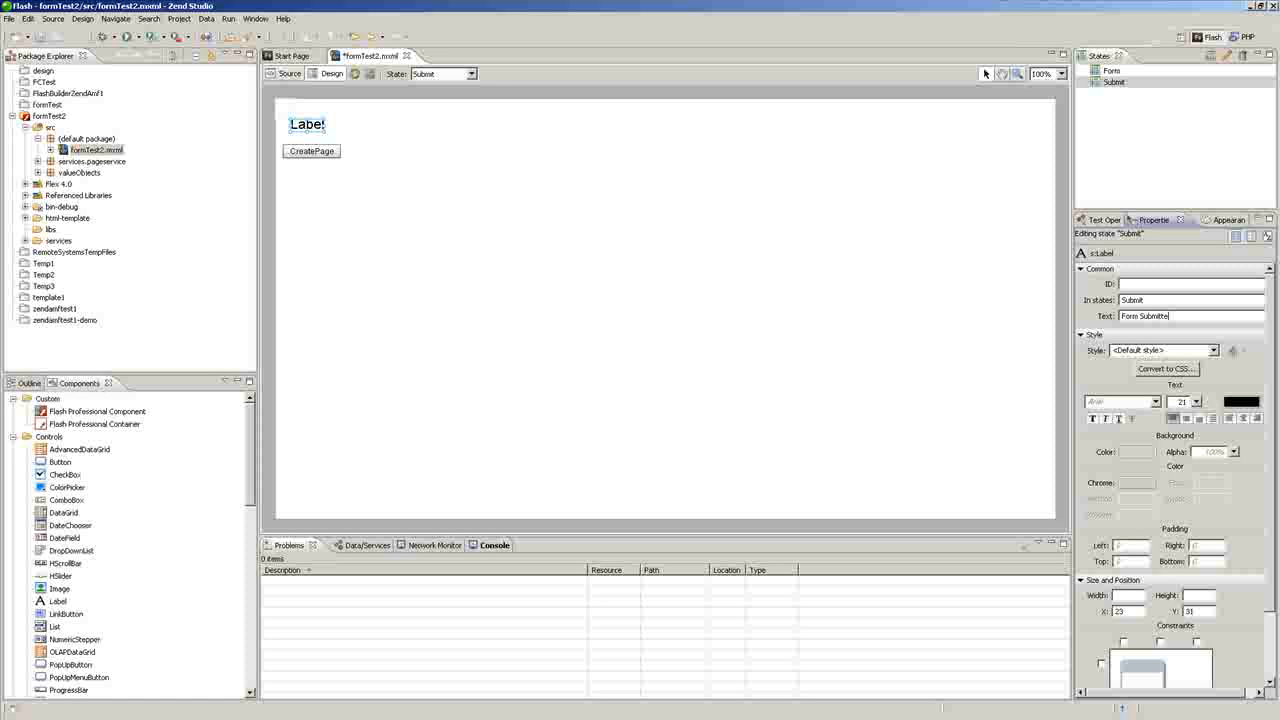
{"action": "type", "text": "d!"}
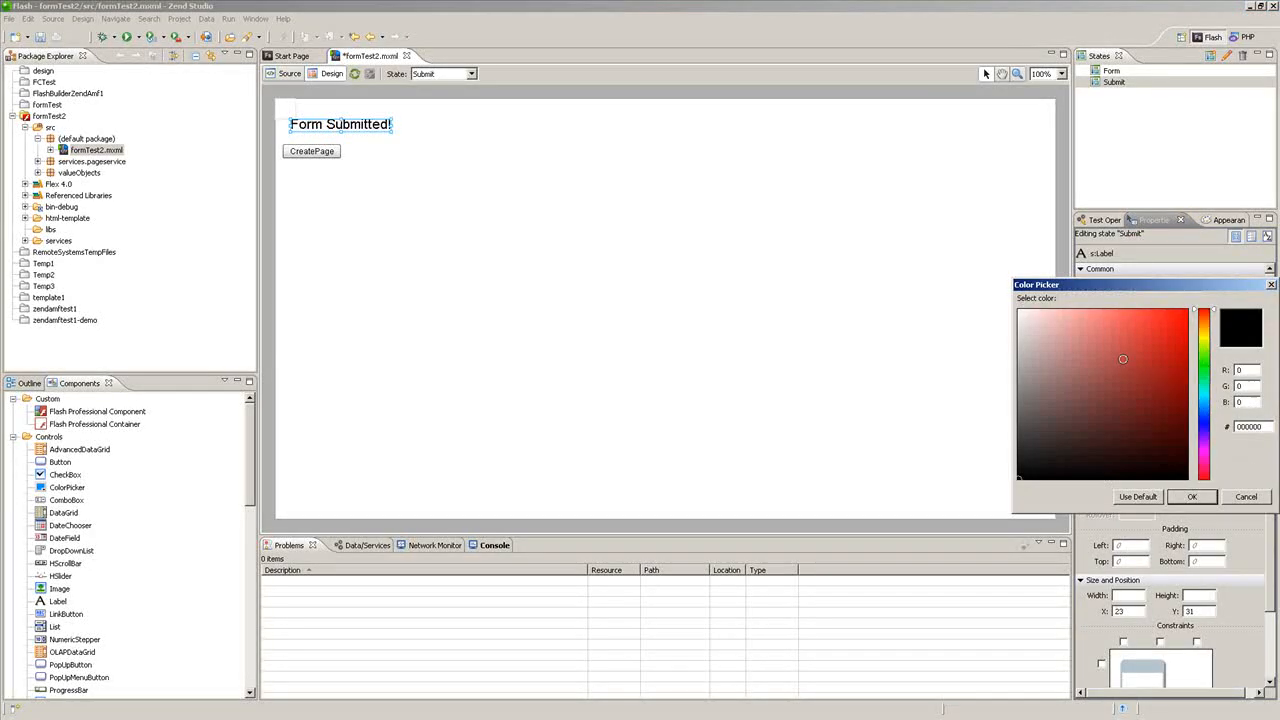
{"action": "left_click", "coordinate": [1150, 344]}
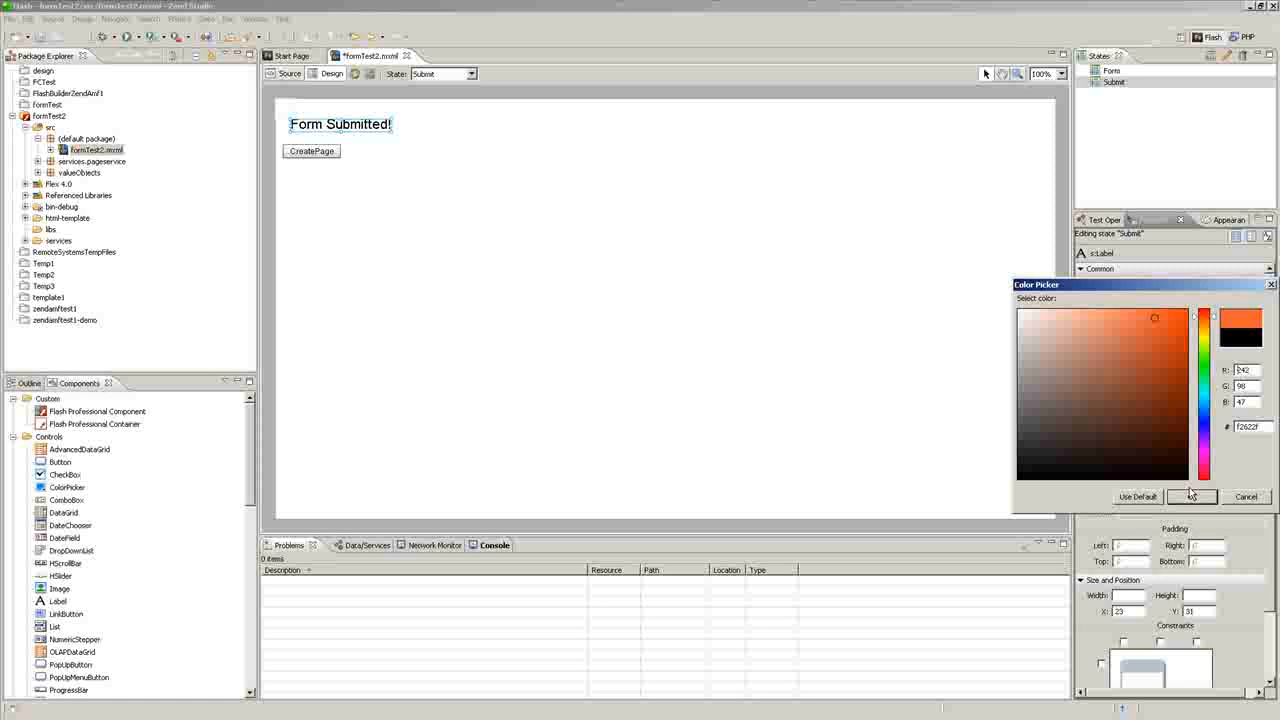
{"action": "left_click", "coordinate": [1190, 496]}
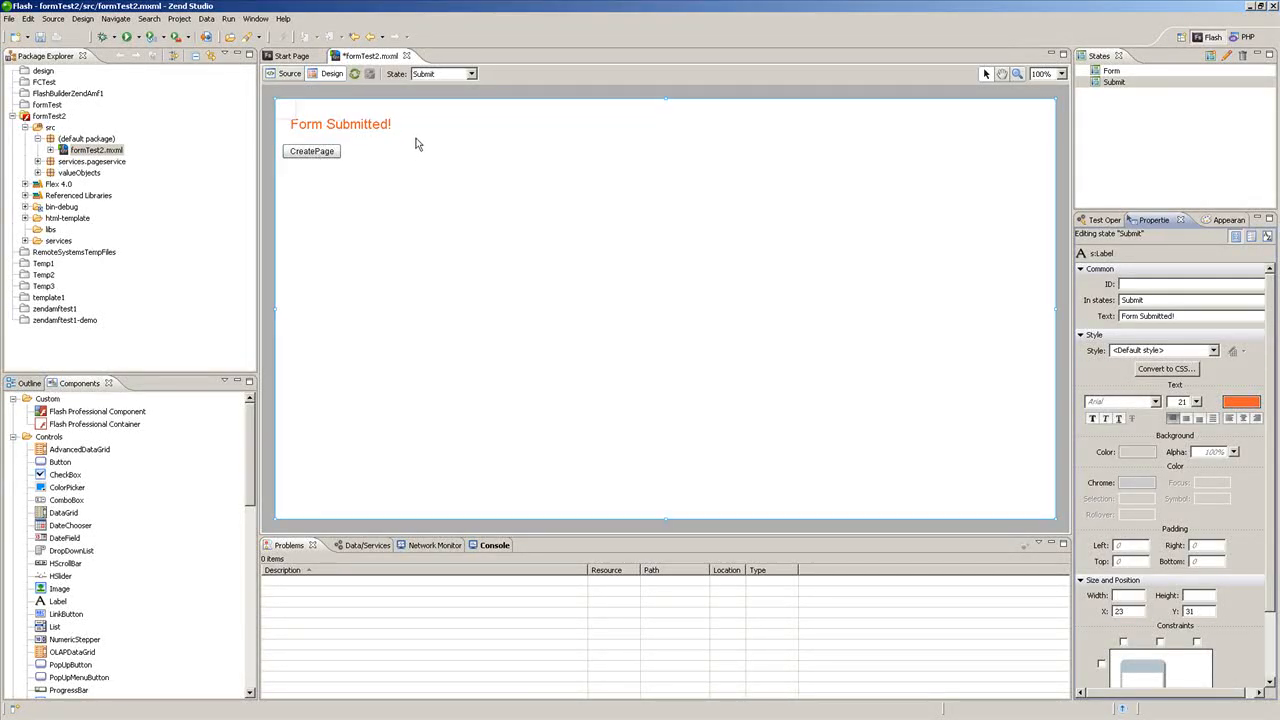
{"action": "left_click", "coordinate": [312, 152]}
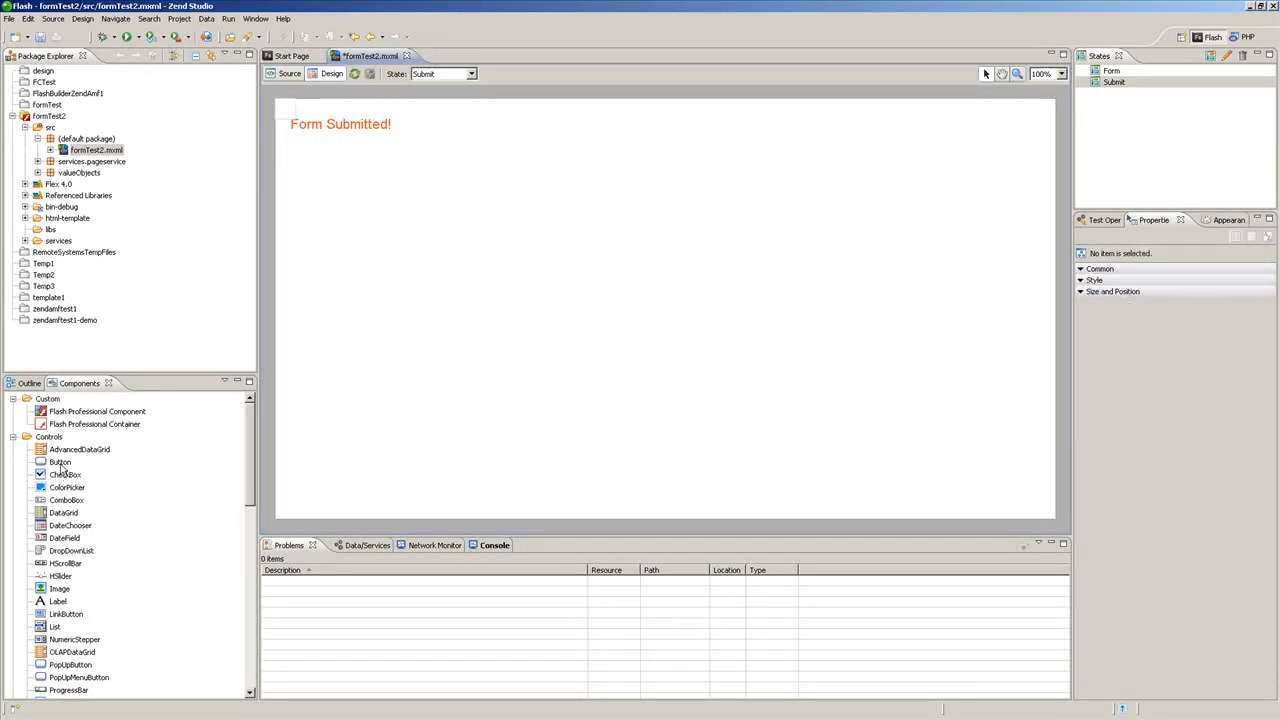
Step: Add a 'Create Page' button to the Submit state and generate its click handler
{"action": "left_click", "coordinate": [60, 462]}
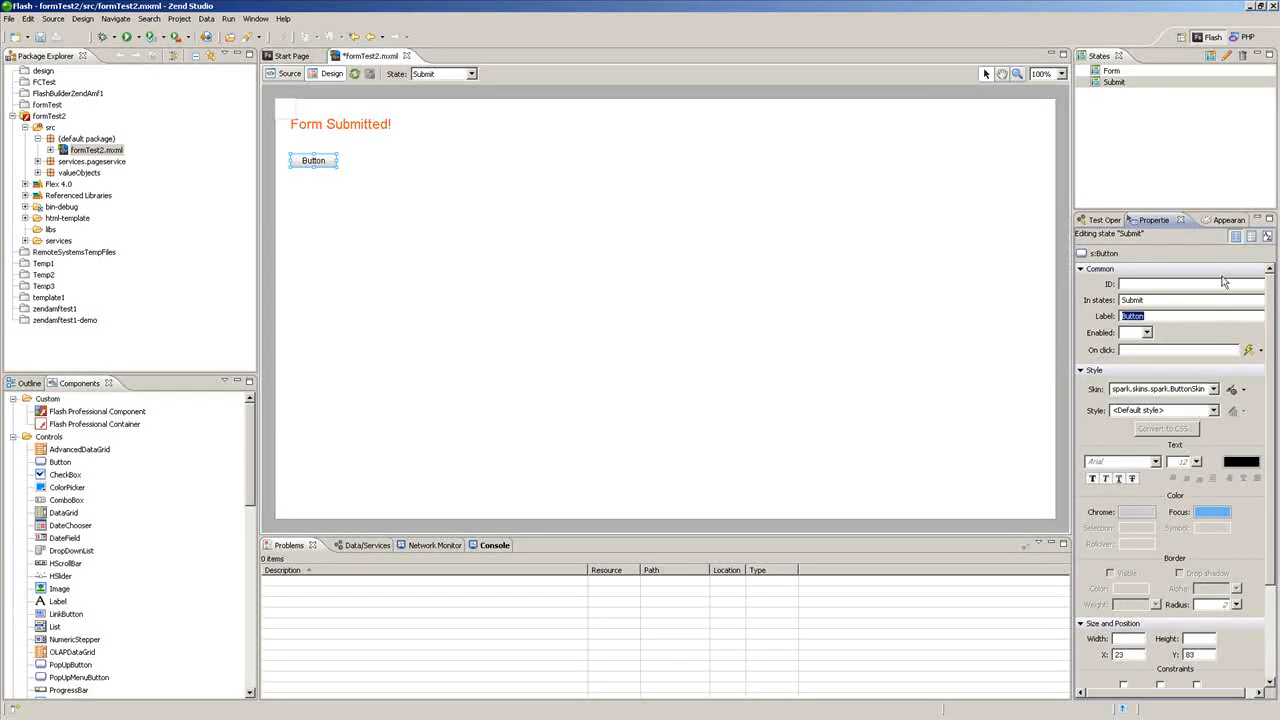
{"action": "type", "text": "Create Page"}
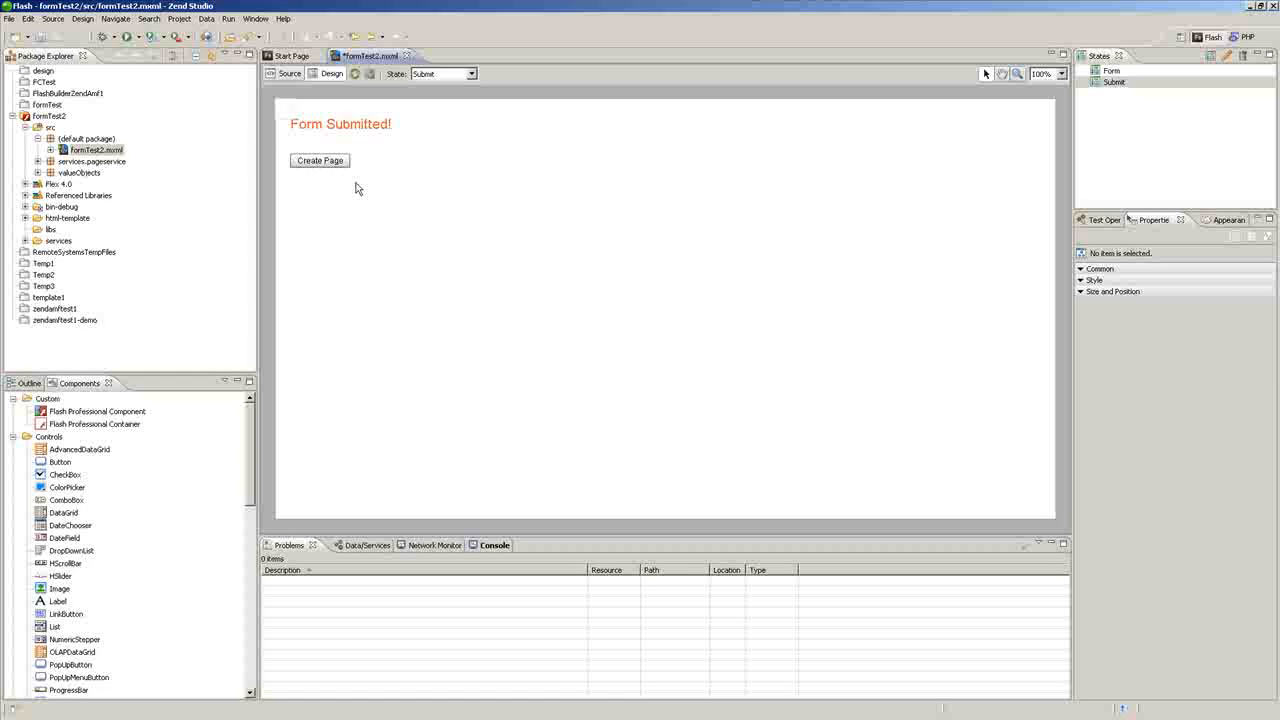
{"action": "right_click", "coordinate": [320, 160]}
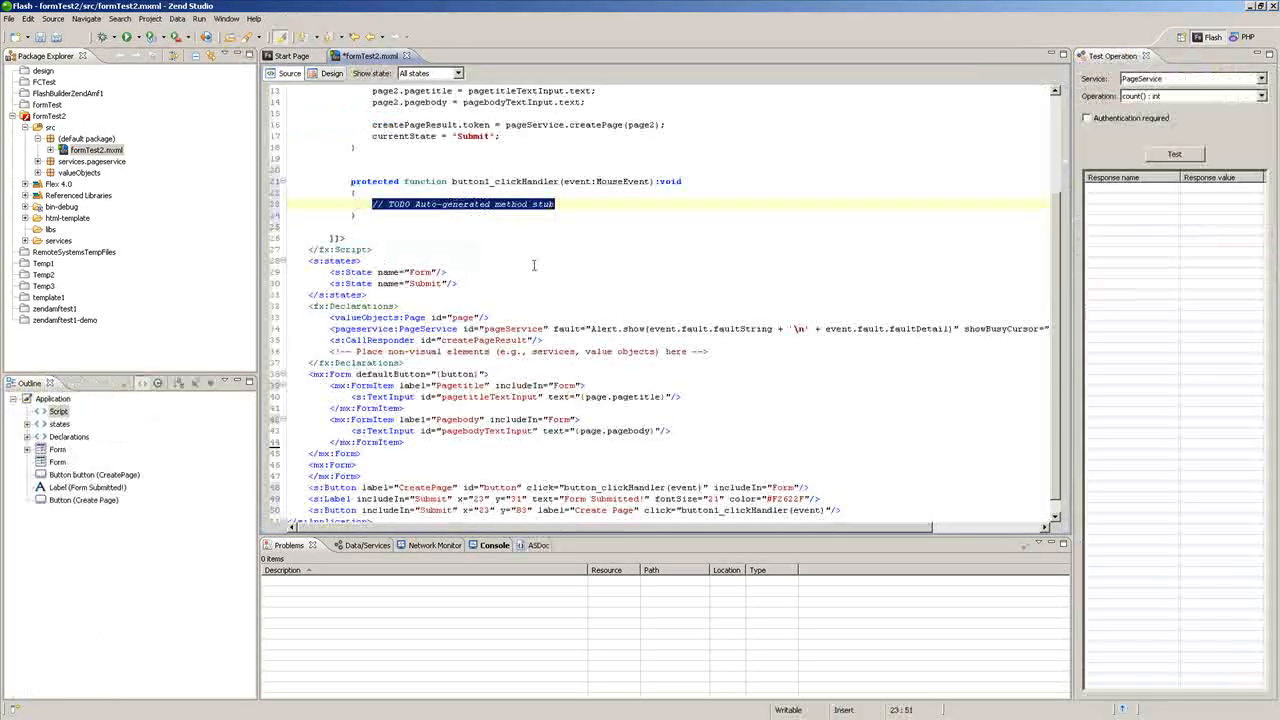
Step: Set currentState = "Form" in the handler and run the app as a web application
{"action": "type", "text": "currentState = \"Form"}
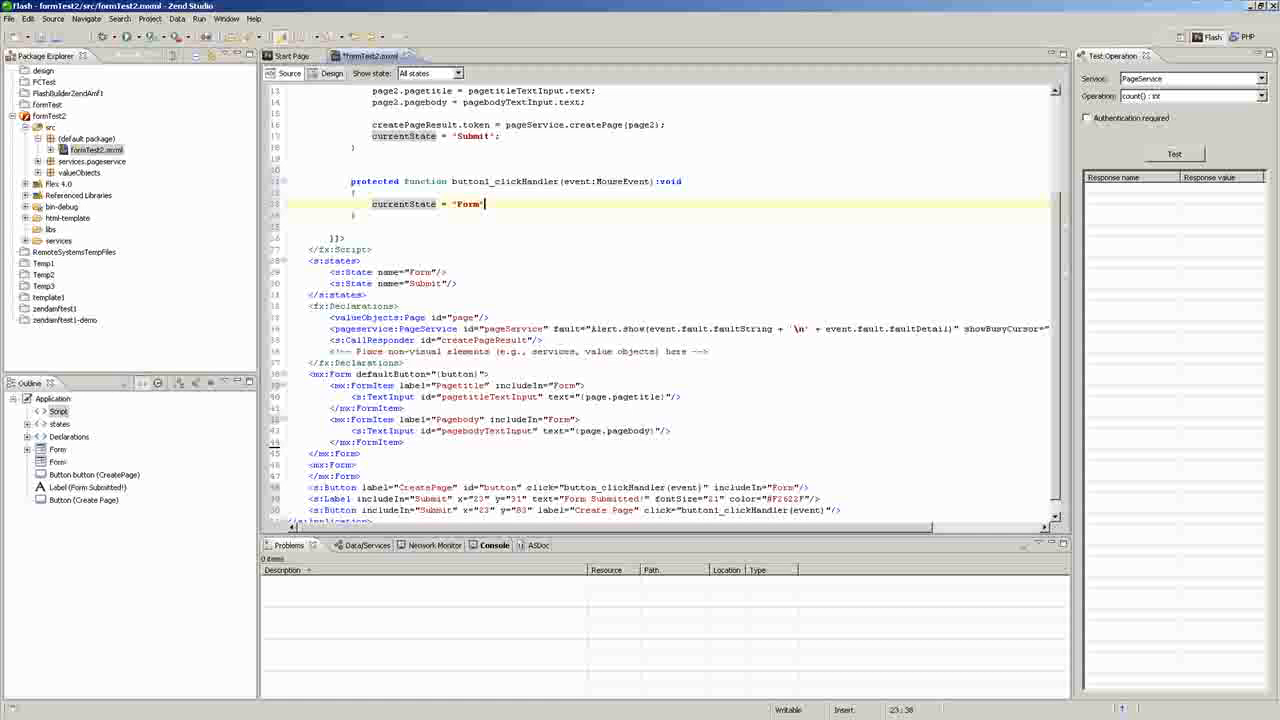
{"action": "type", "text": ";"}
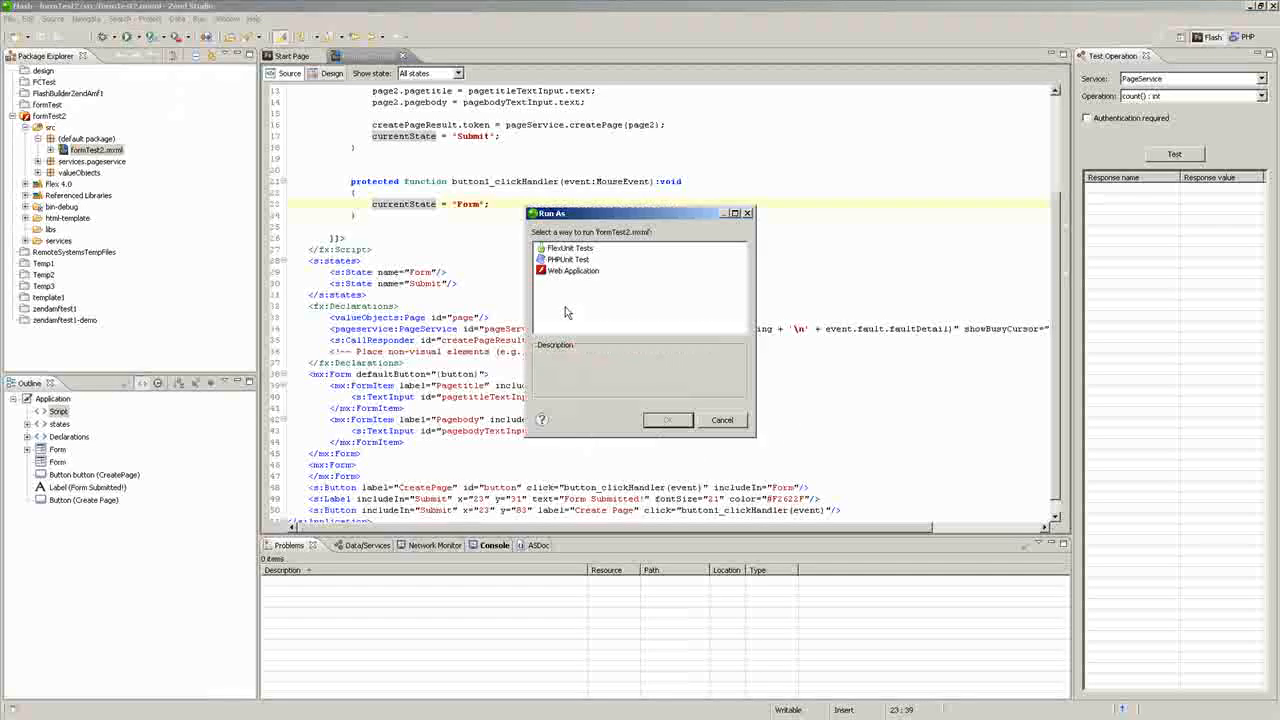
{"action": "left_click", "coordinate": [722, 420]}
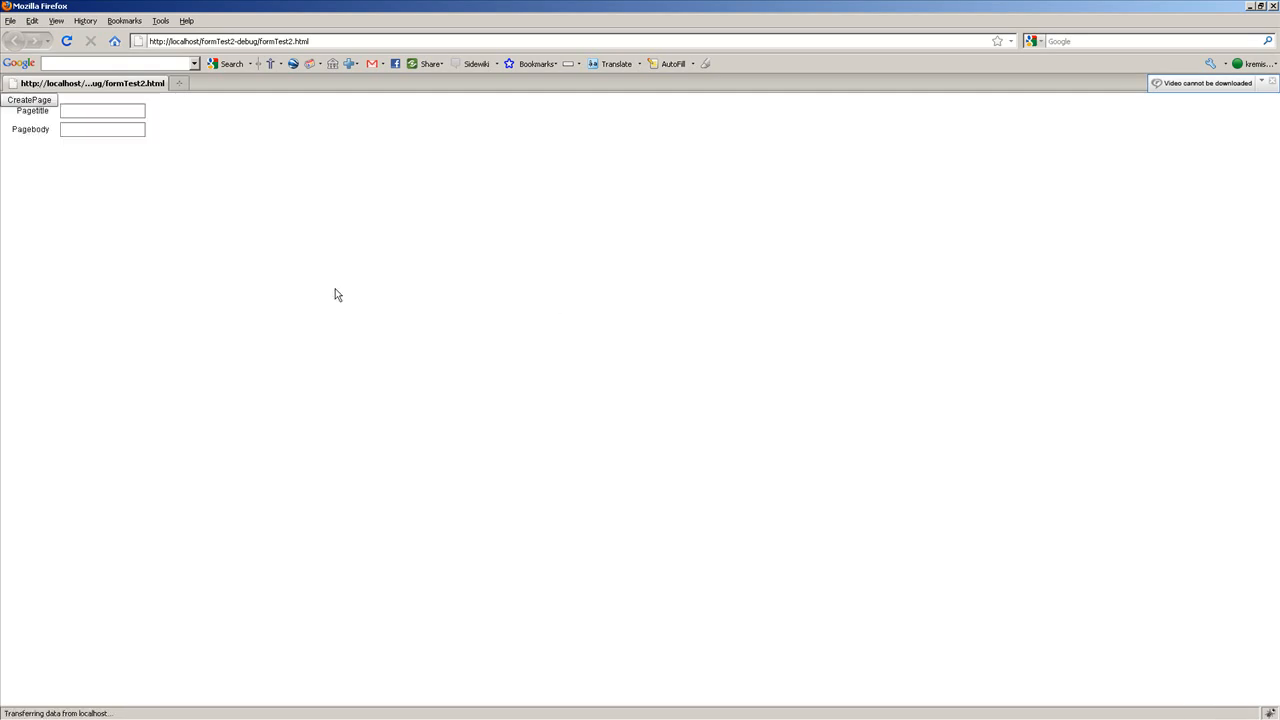
{"action": "mouse_move", "coordinate": [118, 208]}
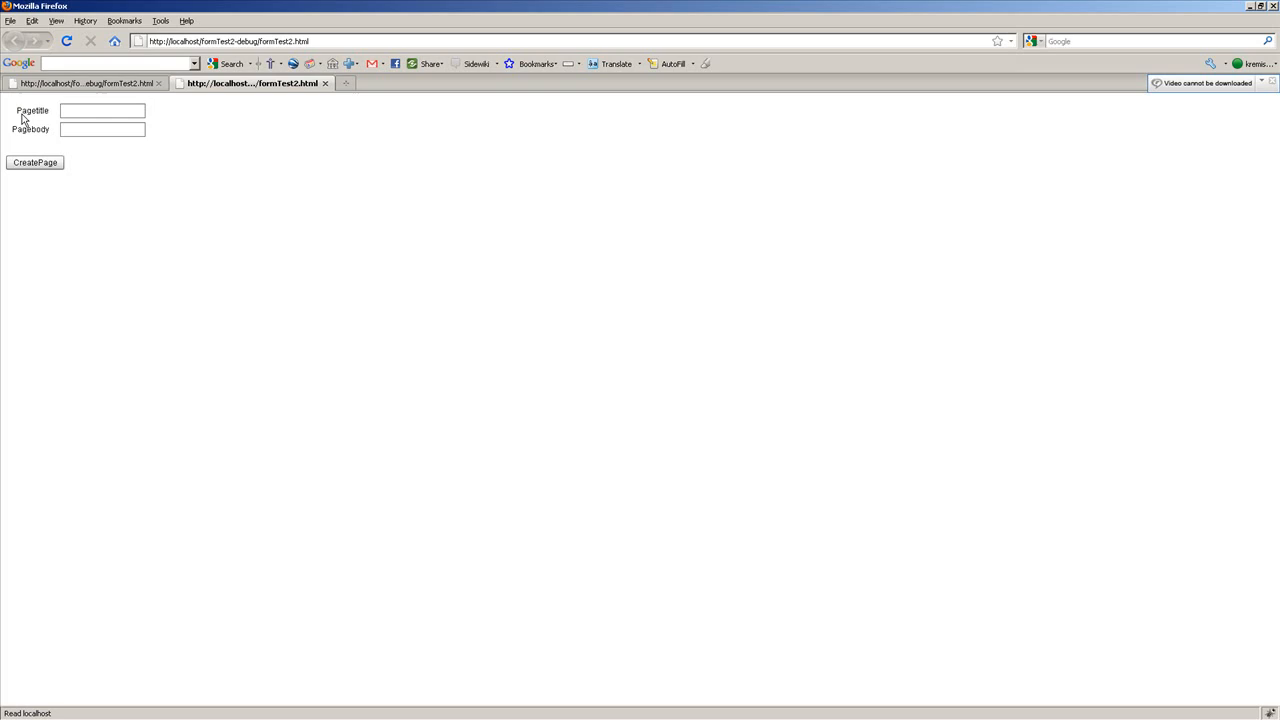
Step: Fill the form with title 'Title' and body 'Body' and submit it via CreatePage
{"action": "left_click", "coordinate": [102, 110]}
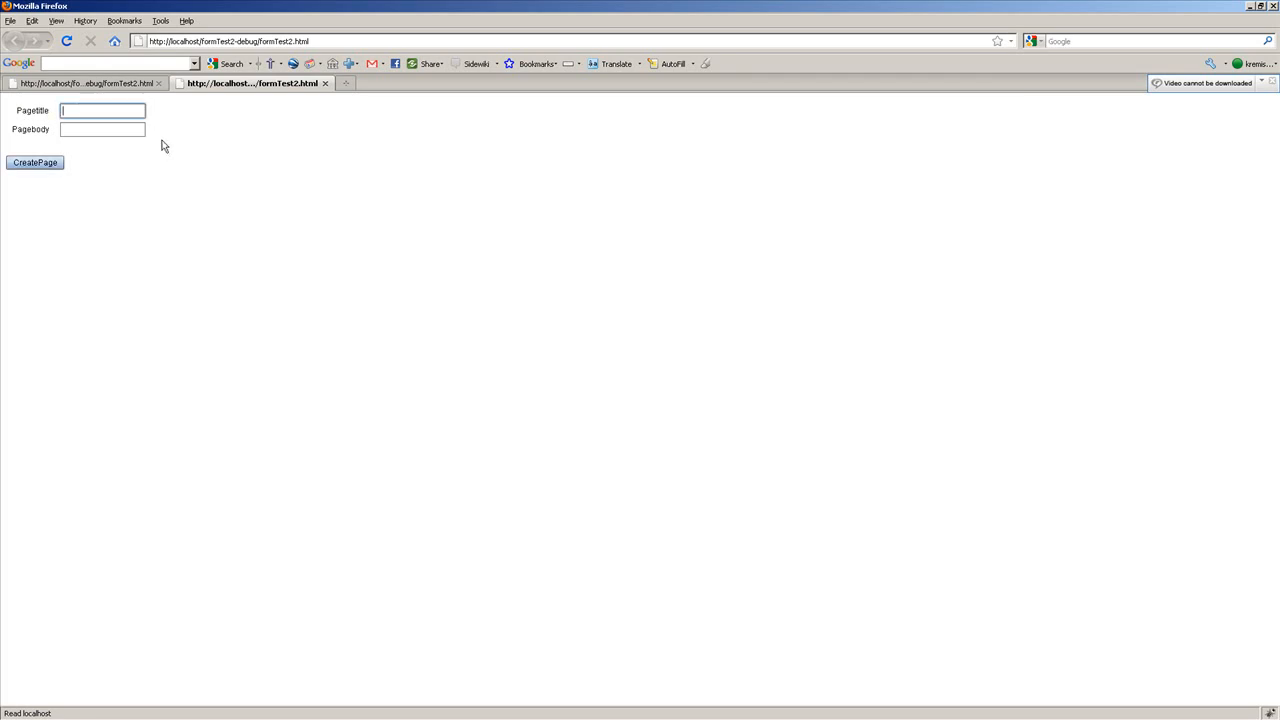
{"action": "mouse_move", "coordinate": [406, 180]}
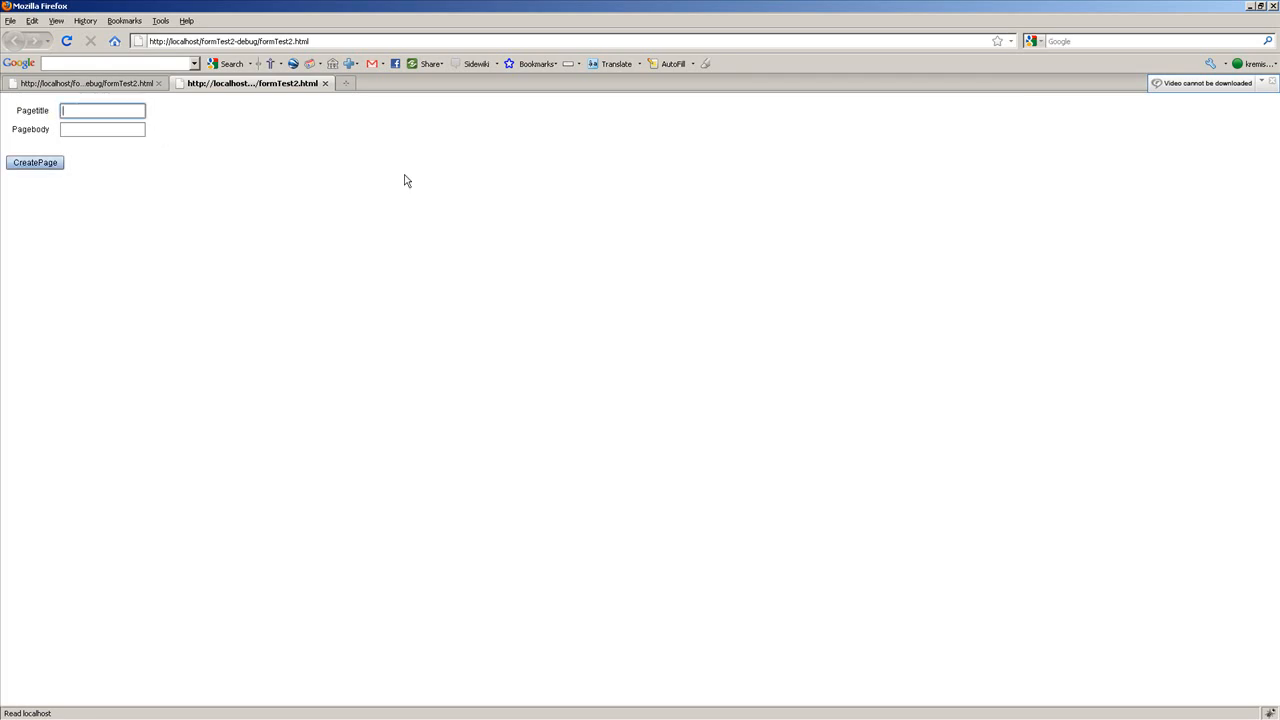
{"action": "type", "text": "Title"}
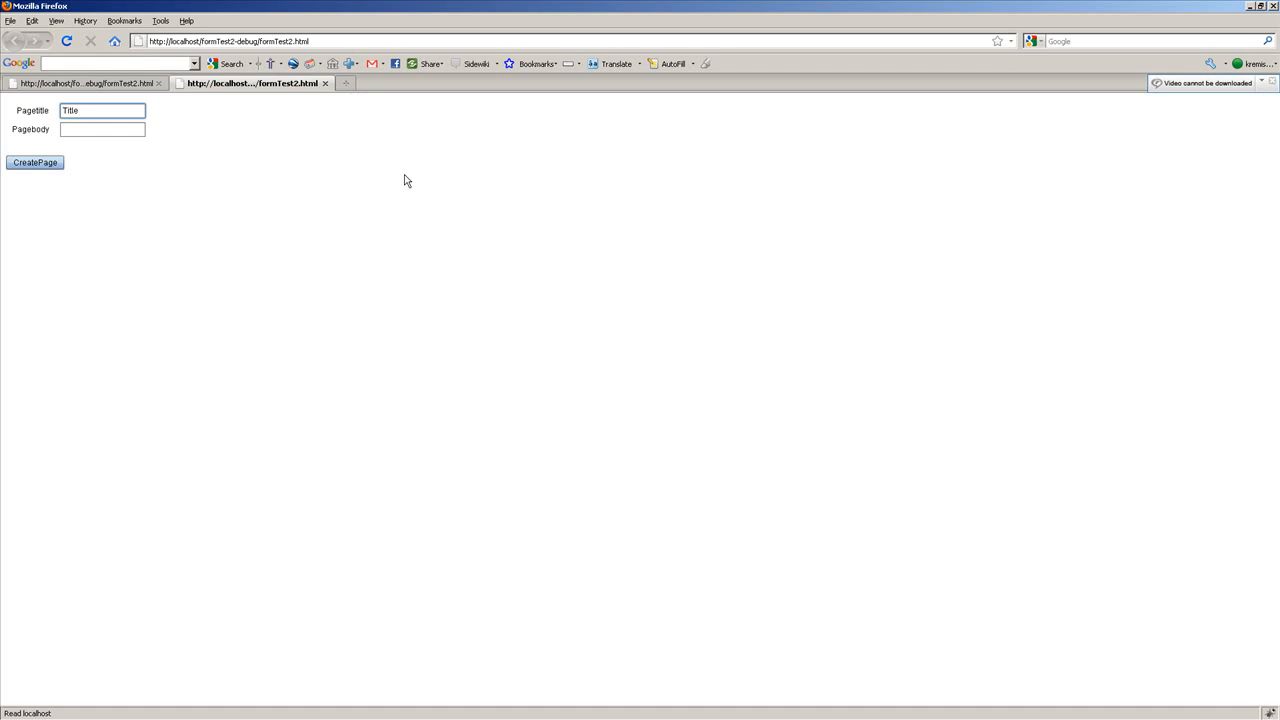
{"action": "left_click", "coordinate": [102, 128]}
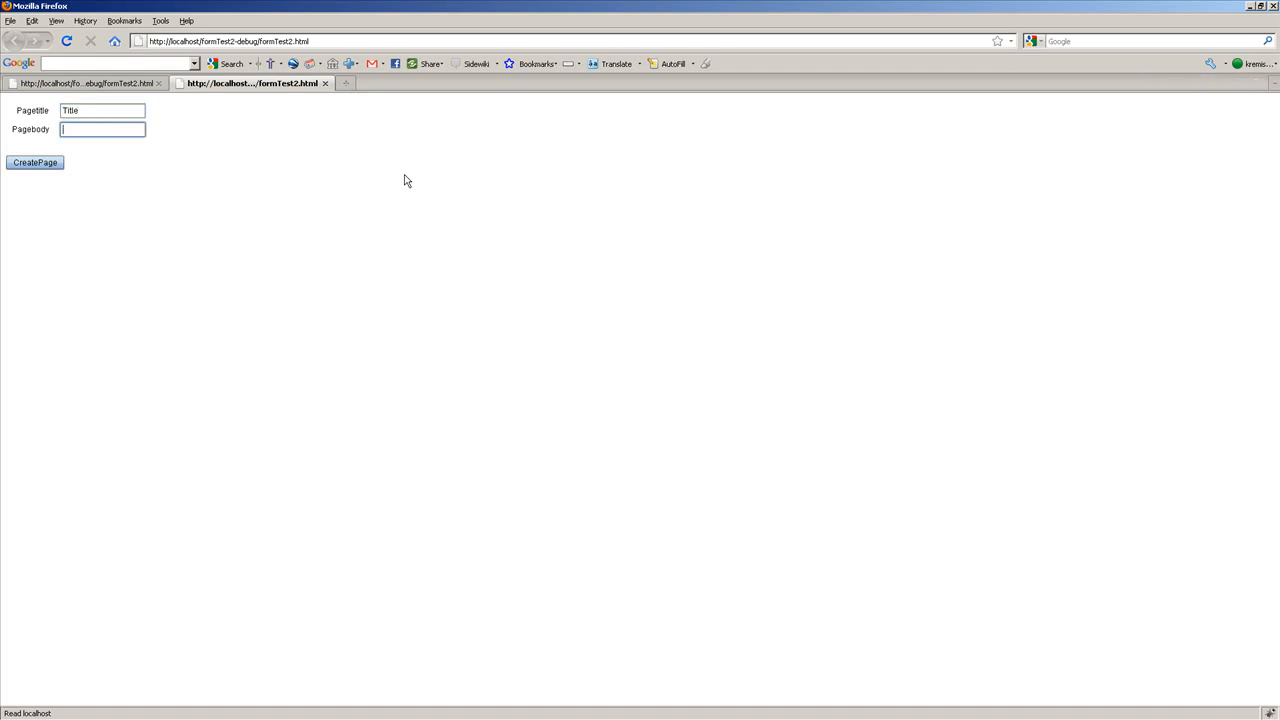
{"action": "type", "text": "Body"}
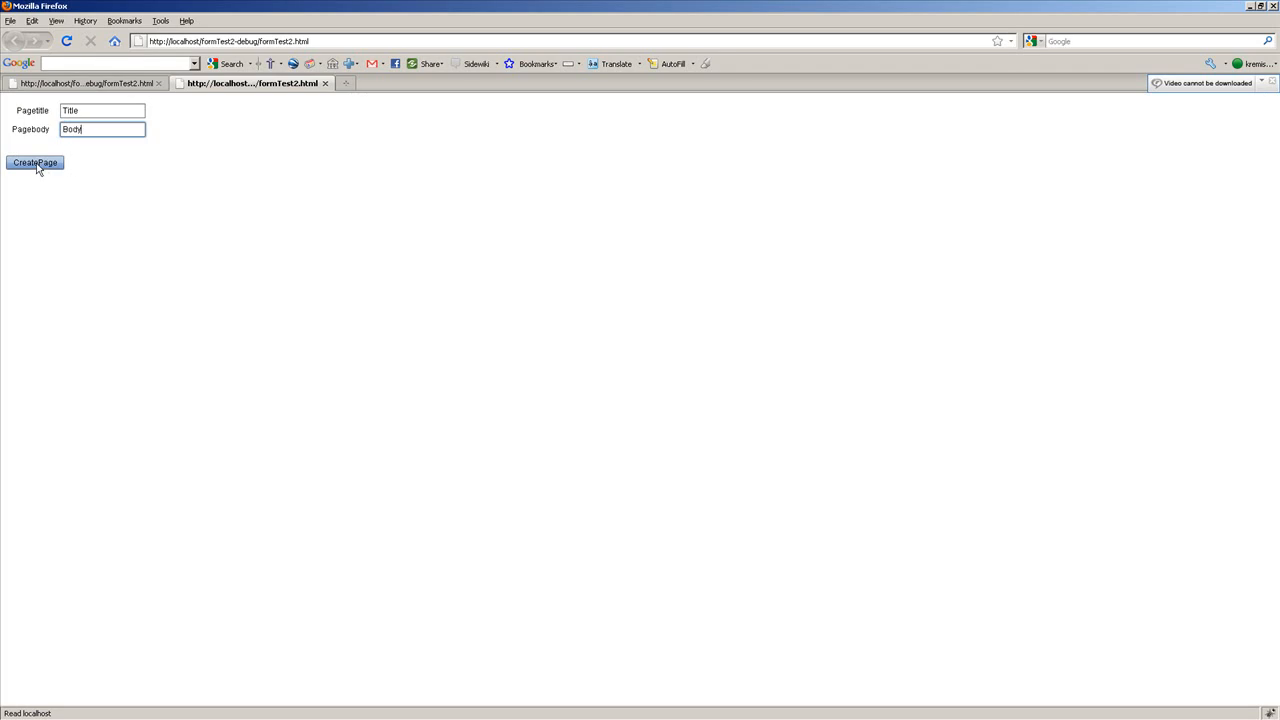
{"action": "left_click", "coordinate": [34, 162]}
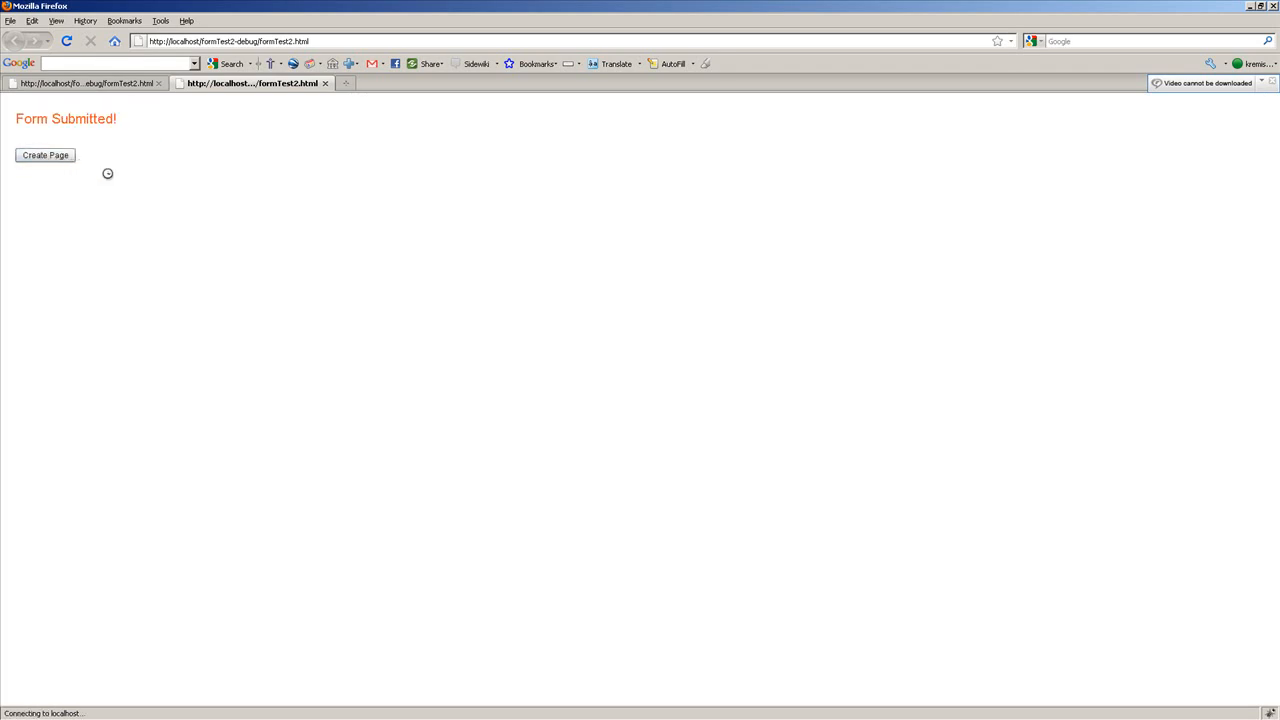
Step: From the 'Form Submitted!' screen, use Create Page to return to the entry form
{"action": "left_click", "coordinate": [44, 156]}
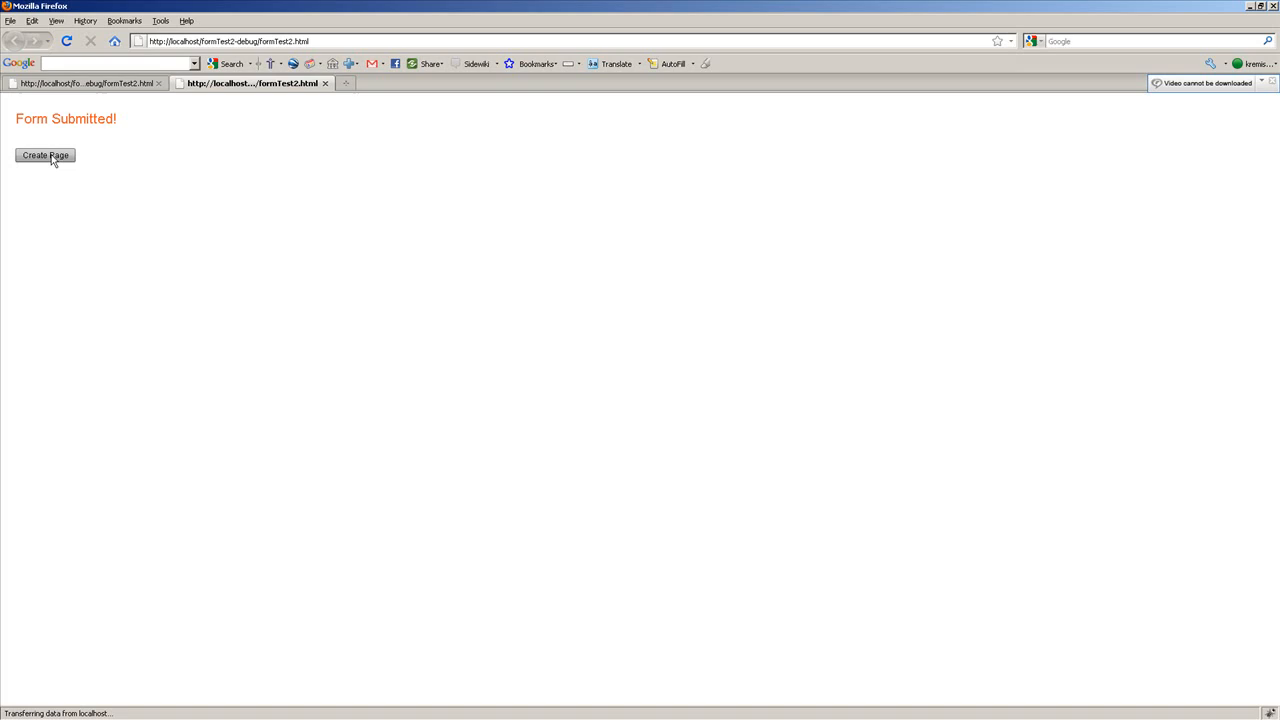
{"action": "left_click", "coordinate": [44, 156]}
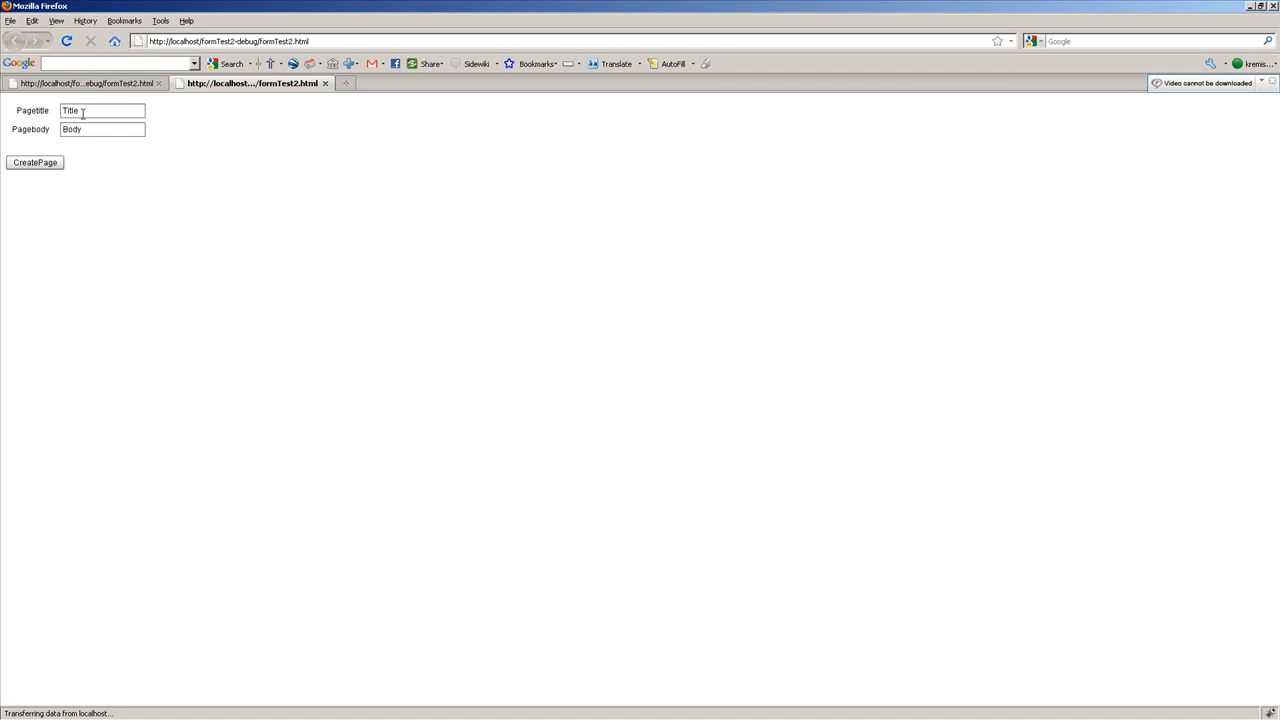
{"action": "mouse_move", "coordinate": [270, 196]}
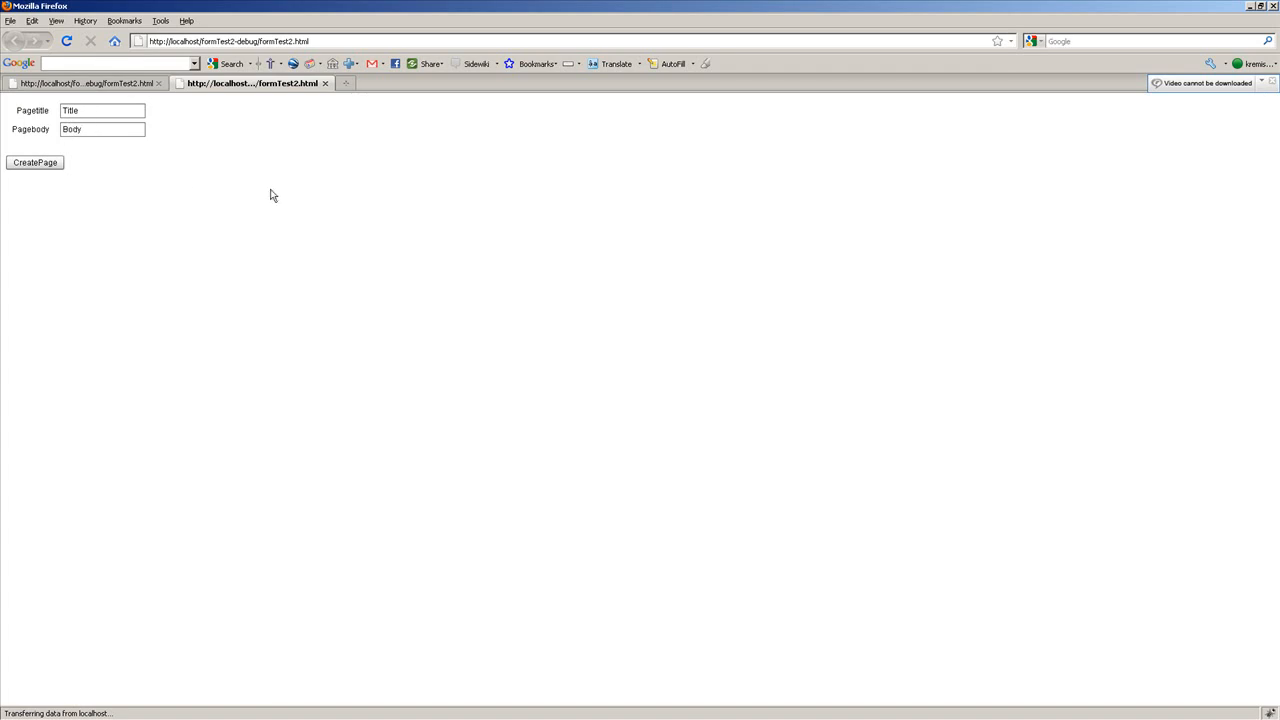
{"action": "mouse_move", "coordinate": [408, 176]}
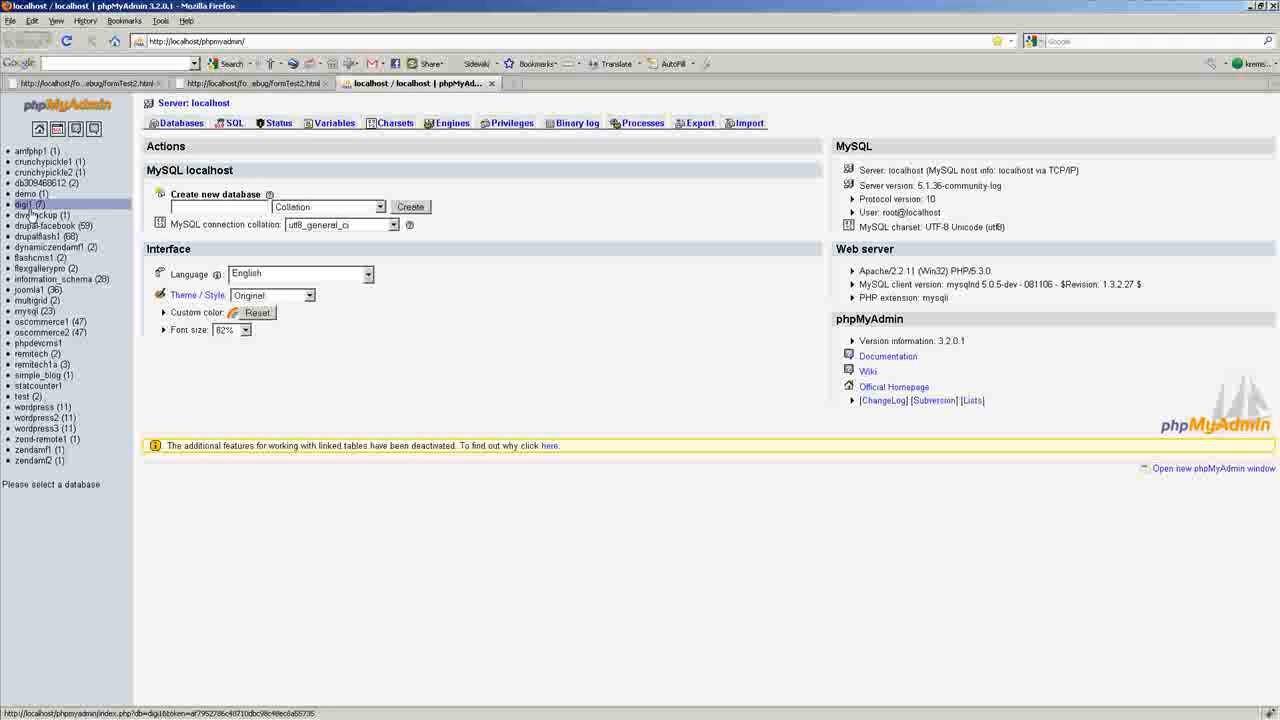
Step: Browse the page table in crunchypickle2 to confirm the new 'Title'/'Body' row, then return to the form
{"action": "left_click", "coordinate": [48, 172]}
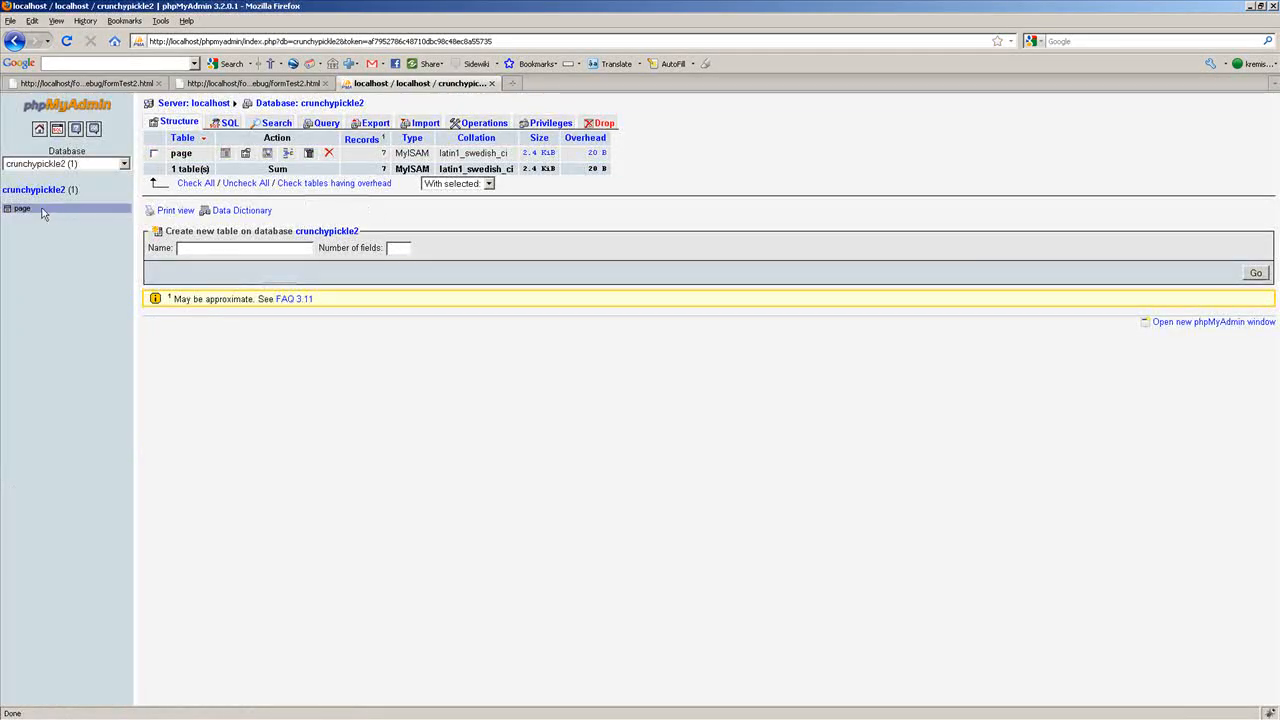
{"action": "left_click", "coordinate": [20, 208]}
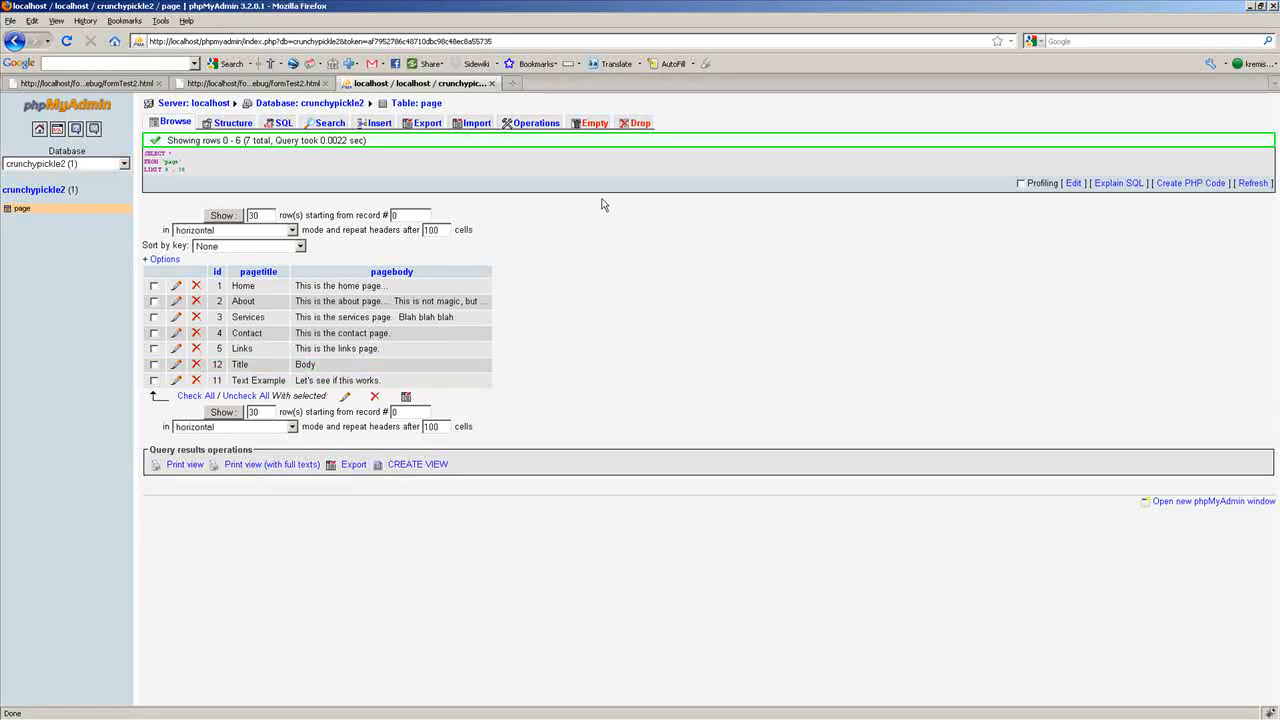
{"action": "left_click", "coordinate": [250, 84]}
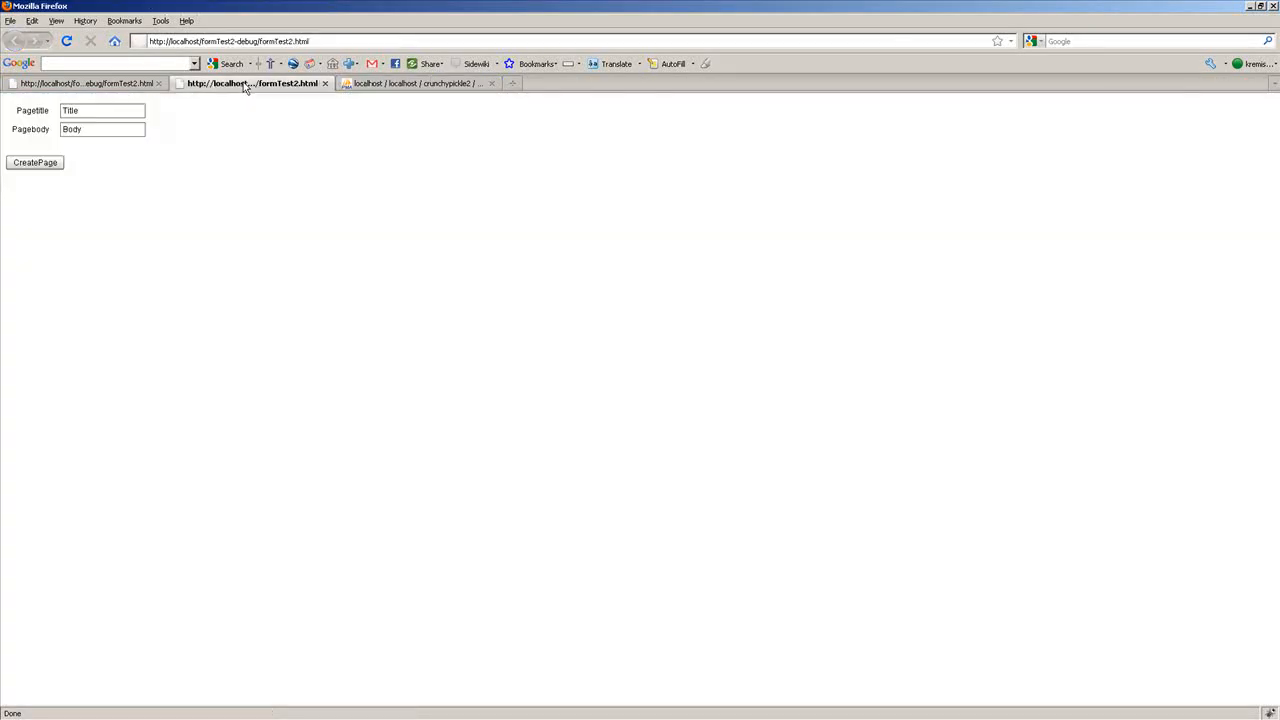
Step: Submit a second page titled 'Magic' with body 'Trick' and switch to the phpMyAdmin tab
{"action": "left_click", "coordinate": [102, 110]}
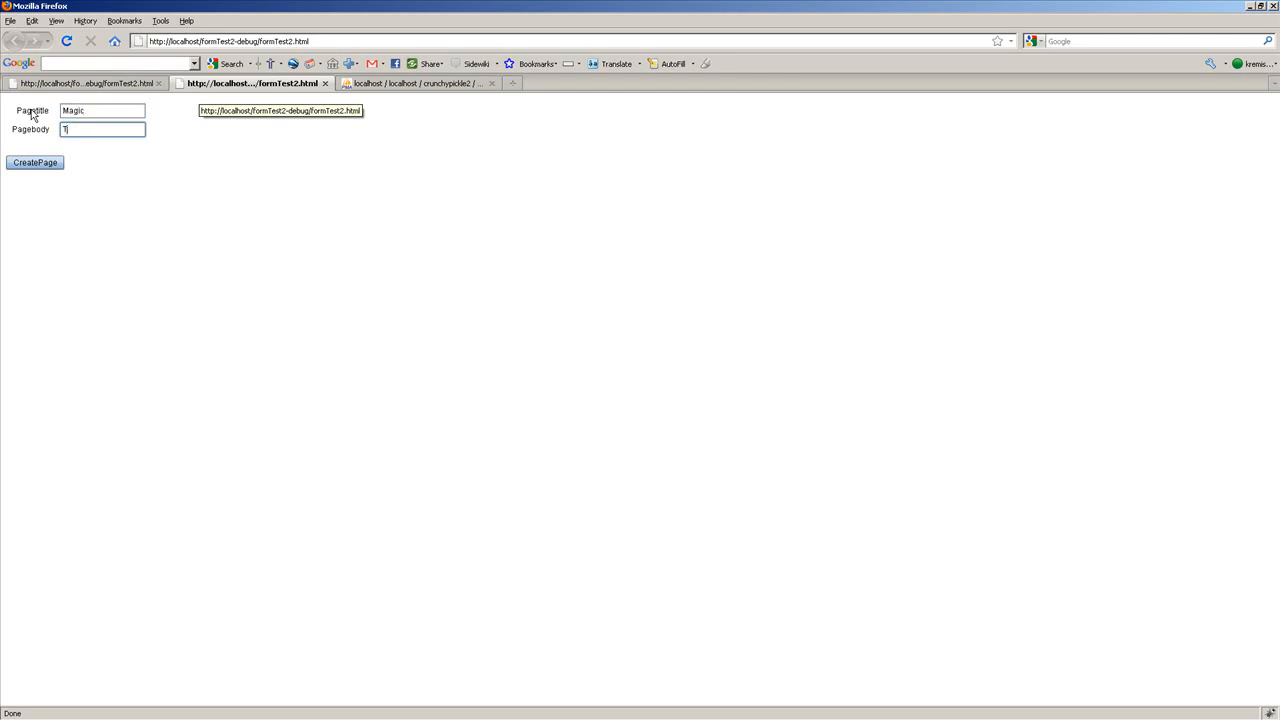
{"action": "type", "text": "Trick"}
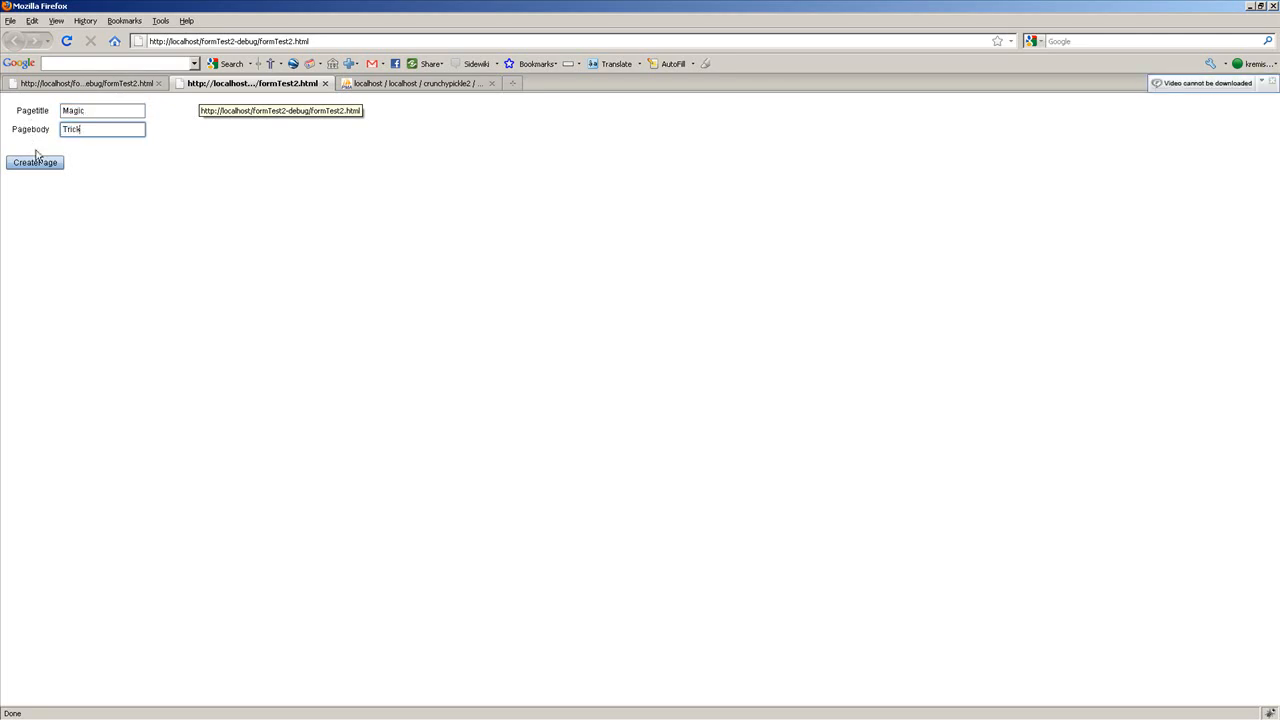
{"action": "left_click", "coordinate": [34, 162]}
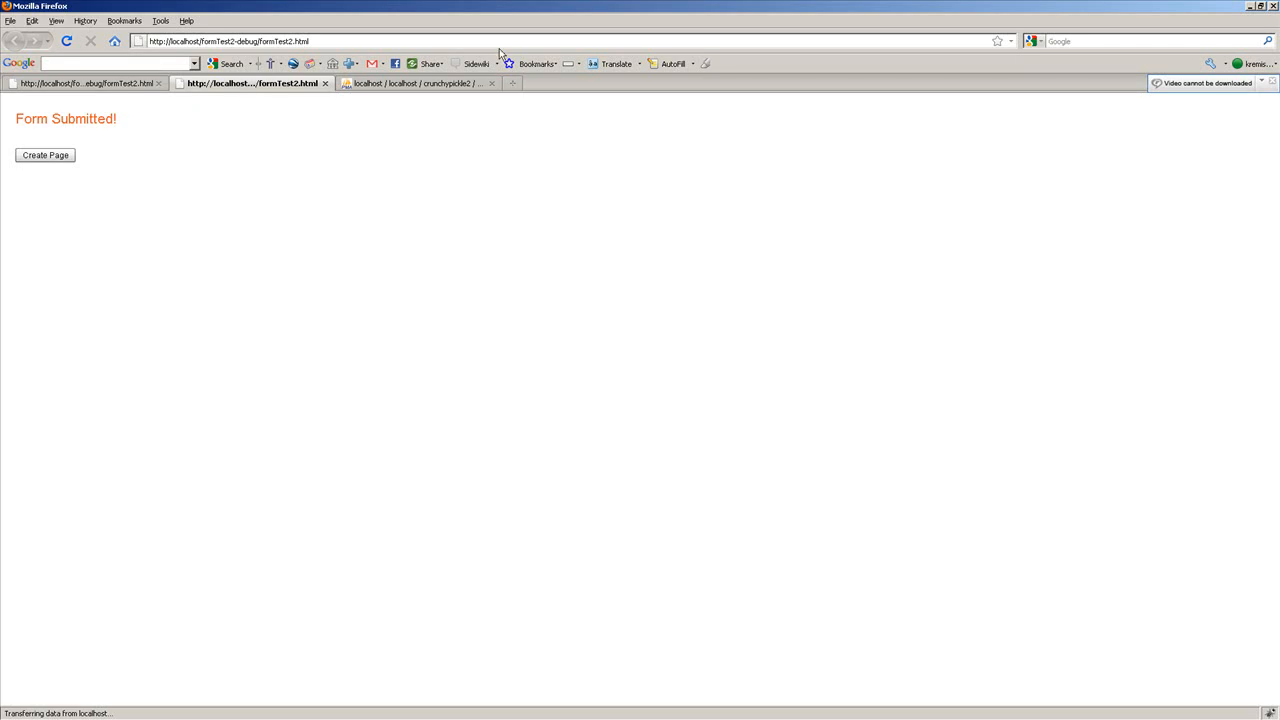
{"action": "left_click", "coordinate": [416, 84]}
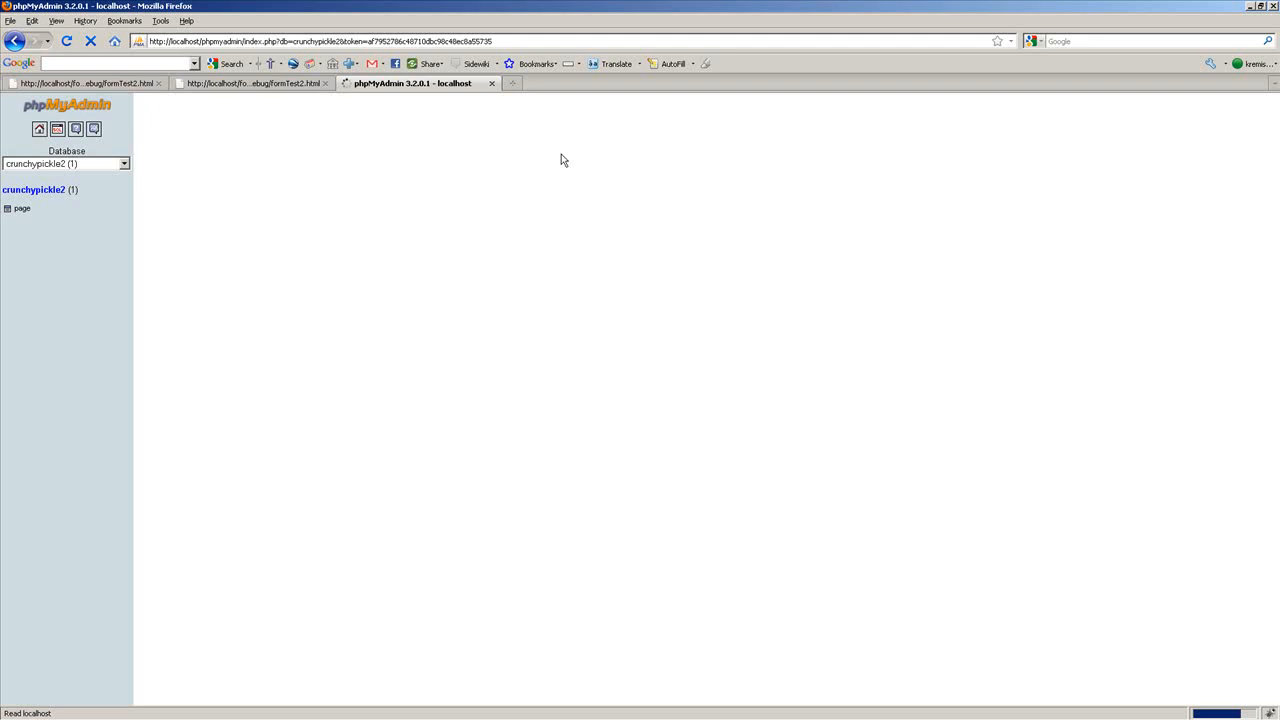
Step: Browse the page table sorted by id to show the new 'Magic'/'Trick' row alongside 'Title'/'Body'
{"action": "left_click", "coordinate": [20, 208]}
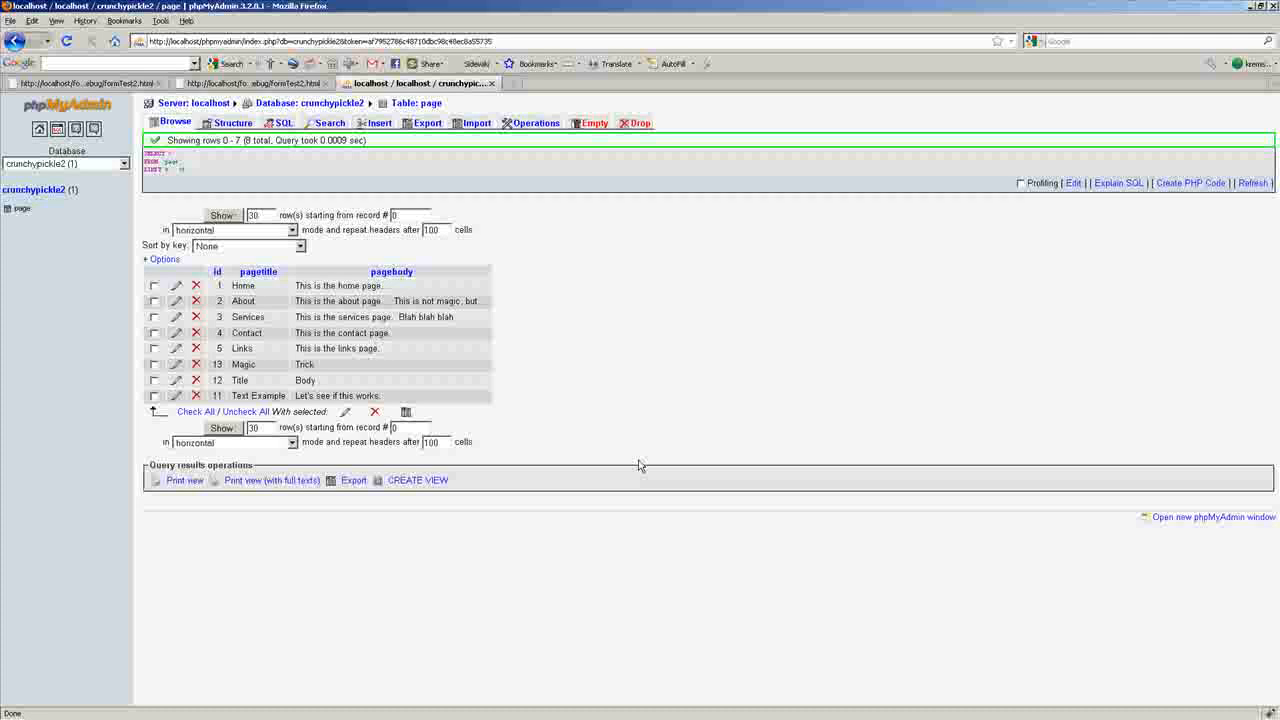
{"action": "left_click", "coordinate": [216, 272]}
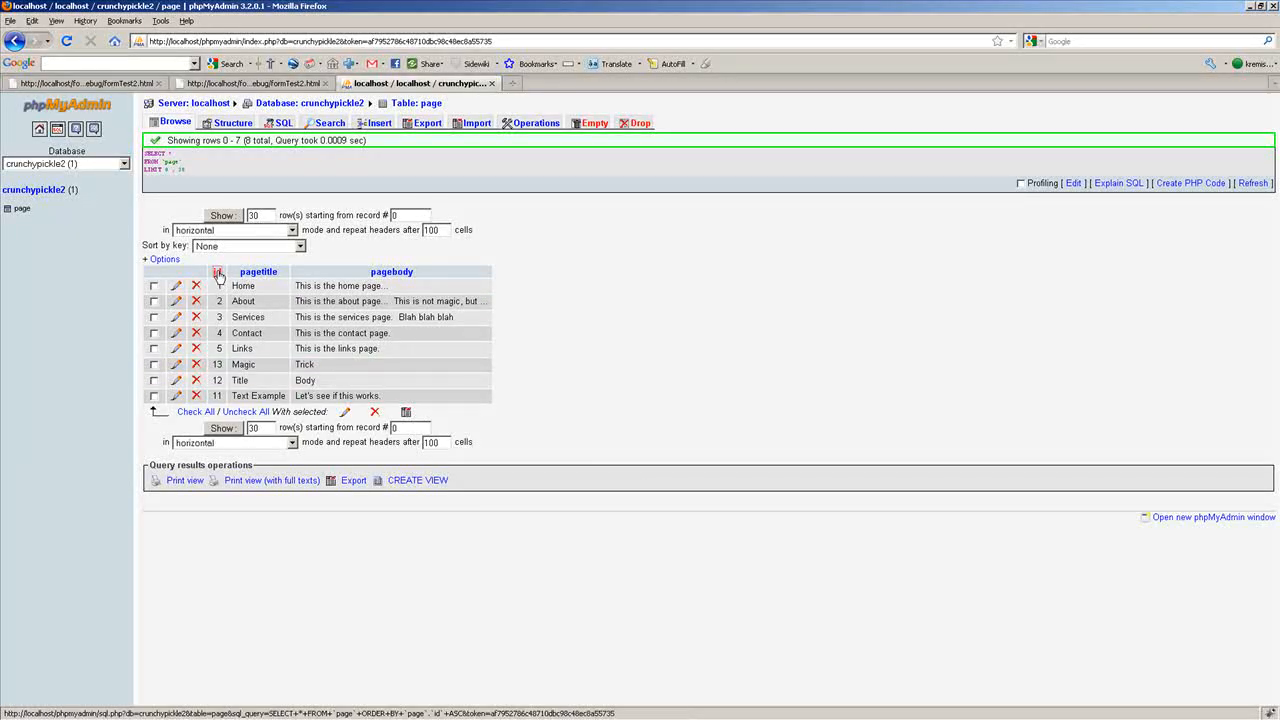